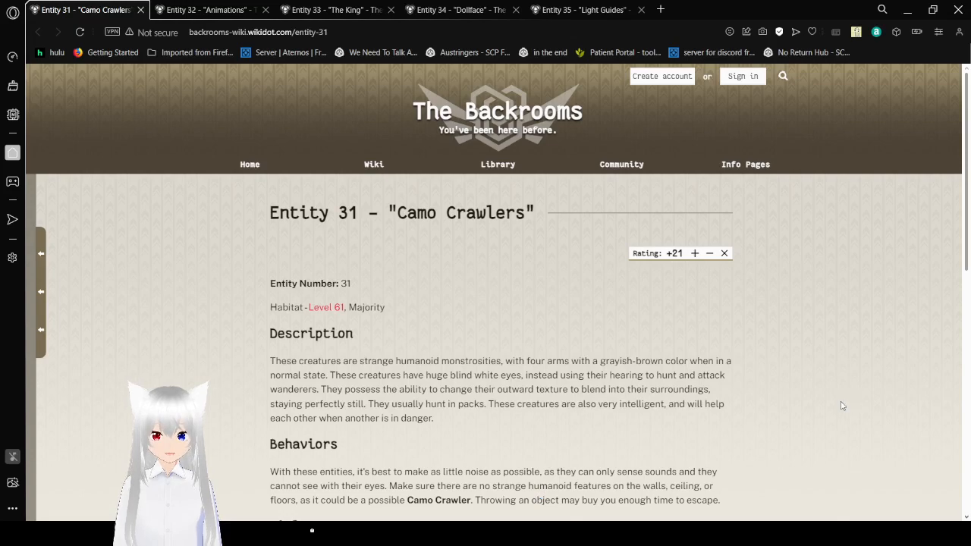
Scroll the Entity 31 'Camo Crawlers' page through Description, Behaviors and Biology down to Discovery
scroll("down", 3)
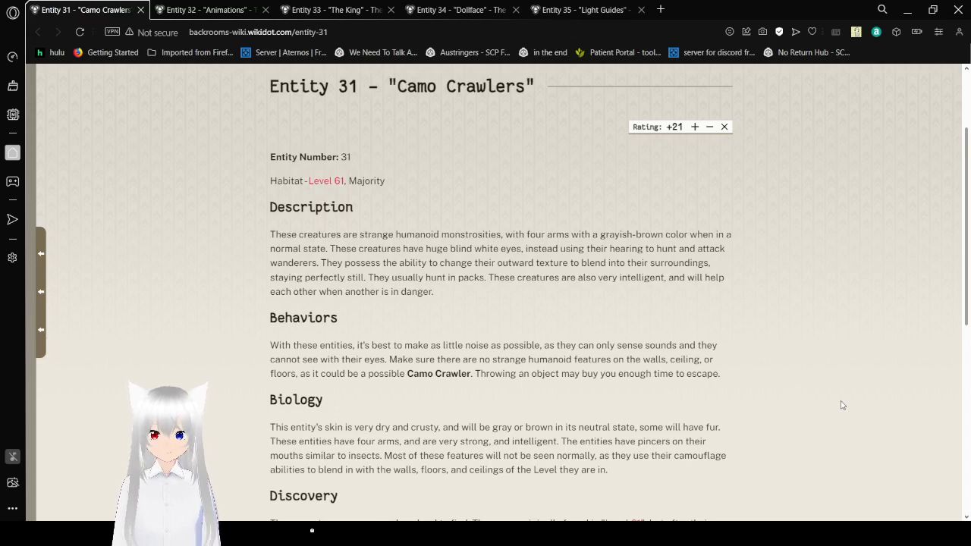
scroll("down", 3)
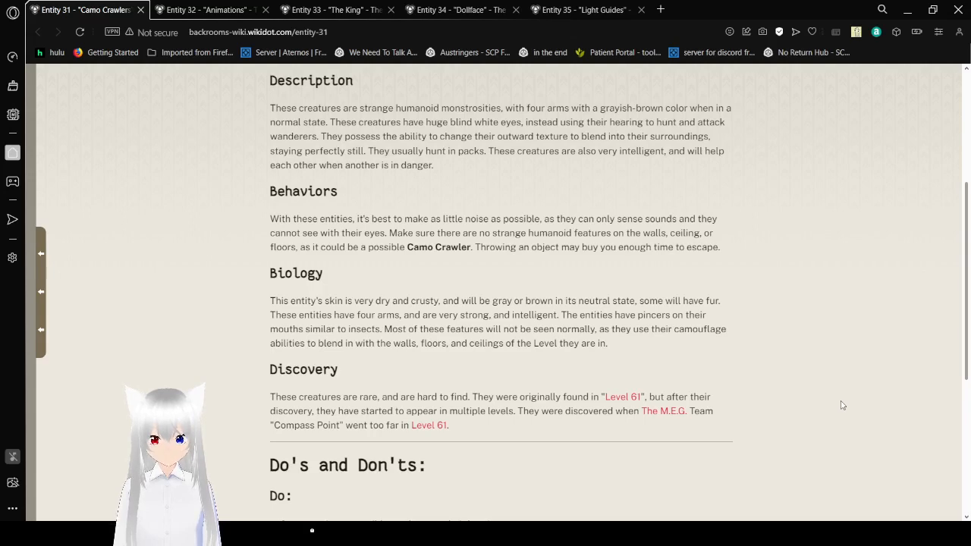
Scroll past the Do's and Don'ts lists to the page footer and leave the Entity 31 page
scroll("down", 3)
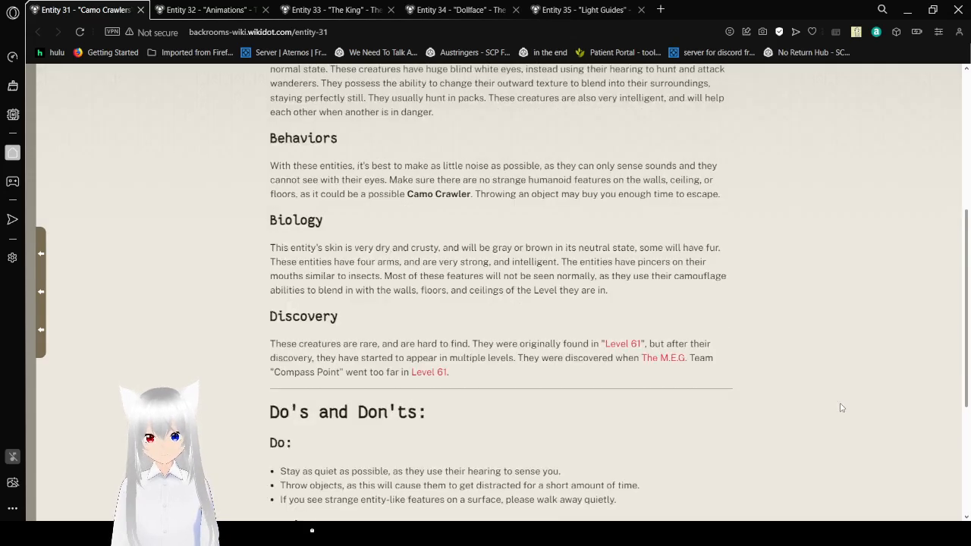
scroll("down", 3)
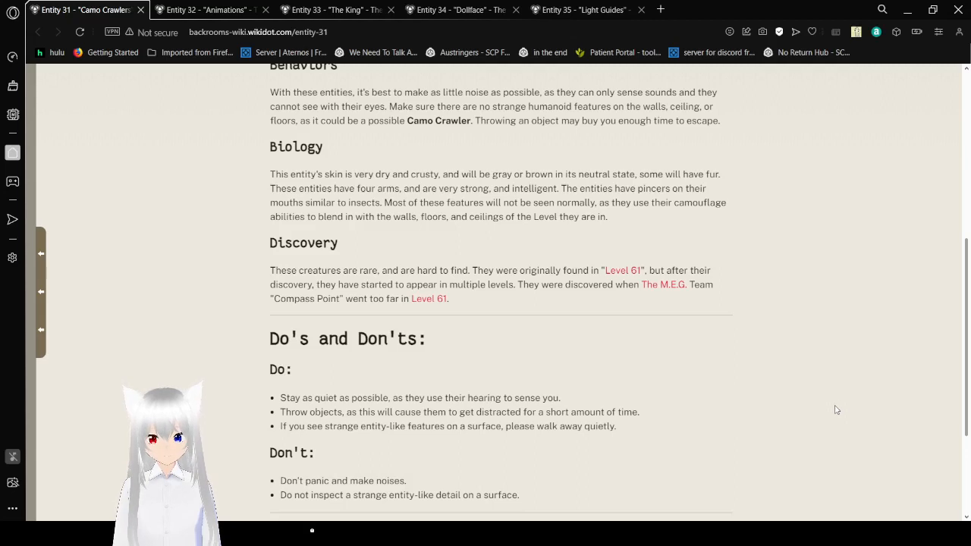
scroll("down", 3)
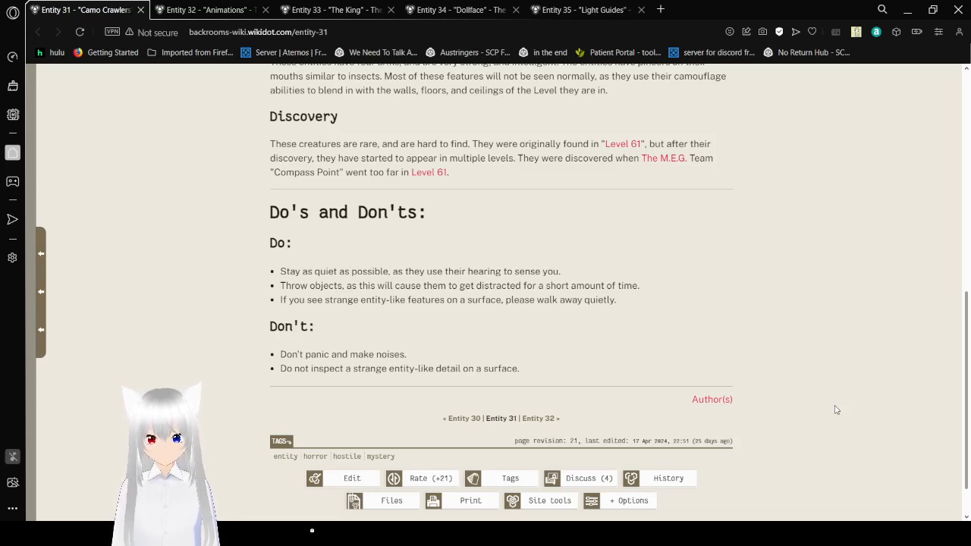
left_click(210, 9)
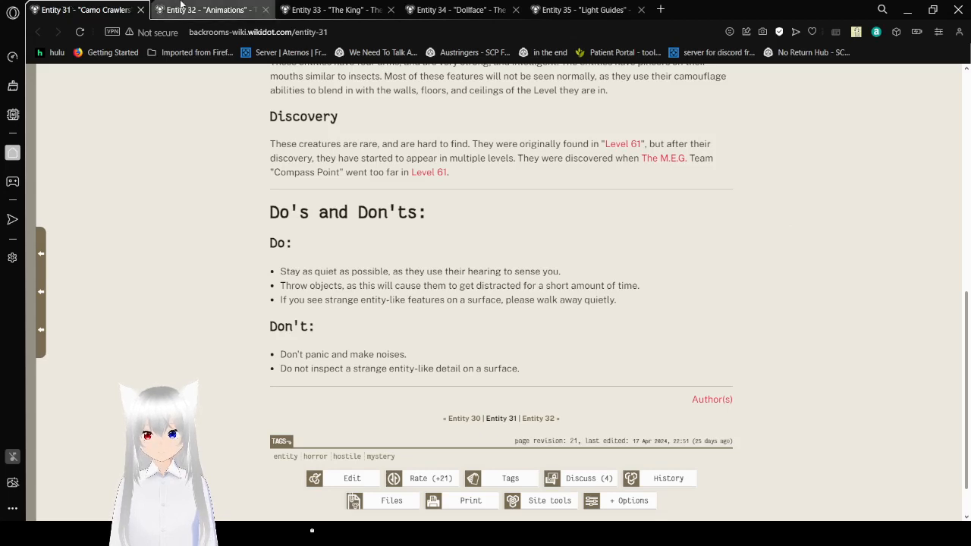
Switch to the Entity 32 'Animations' tab and let the snoozed page reload
left_click(206, 9)
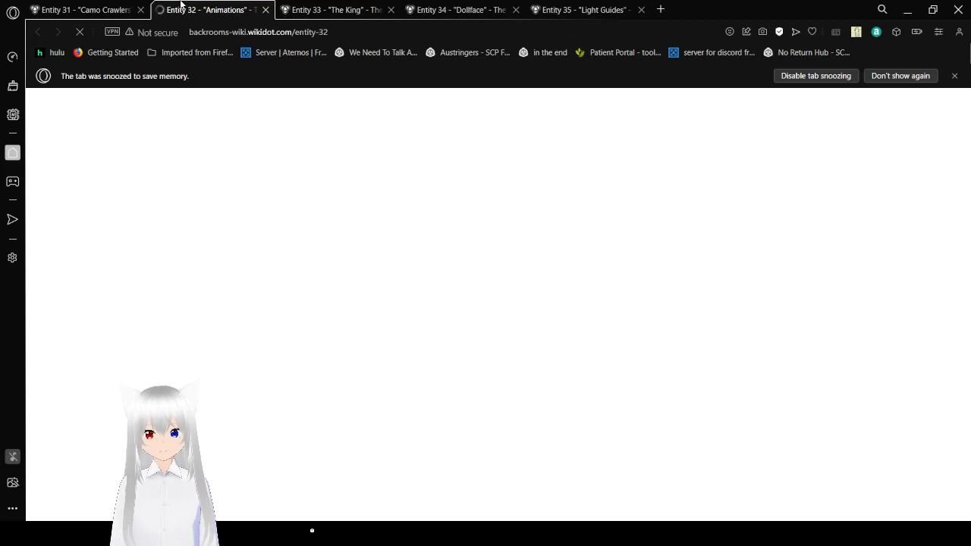
mouse_move(592, 285)
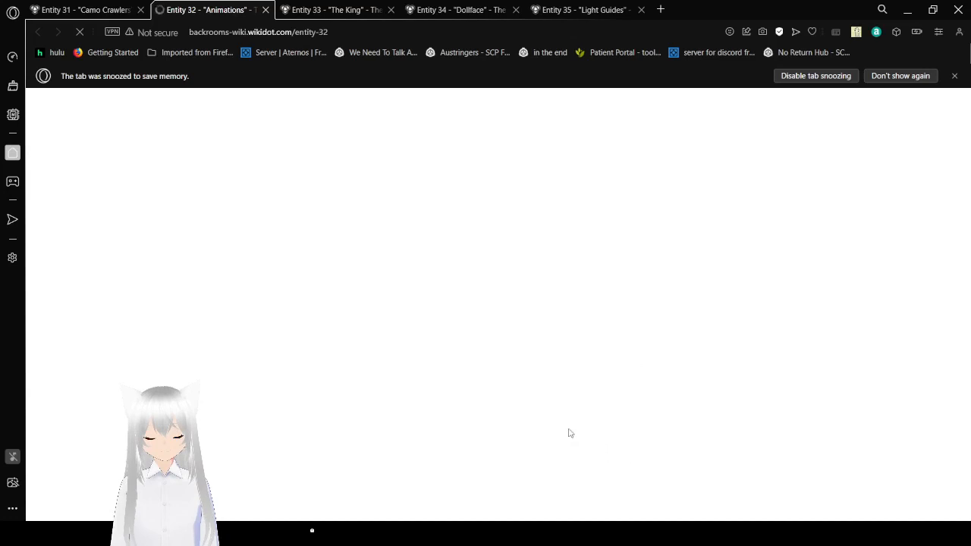
mouse_move(557, 429)
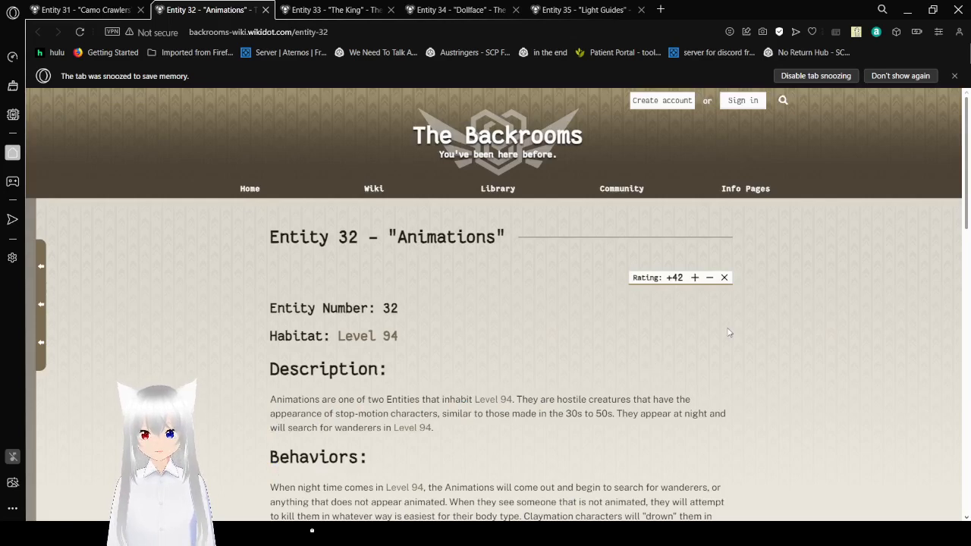
Scroll the Entity 32 'Animations' page through Description, Behaviors and Biology down to Discovery
scroll("down", 3)
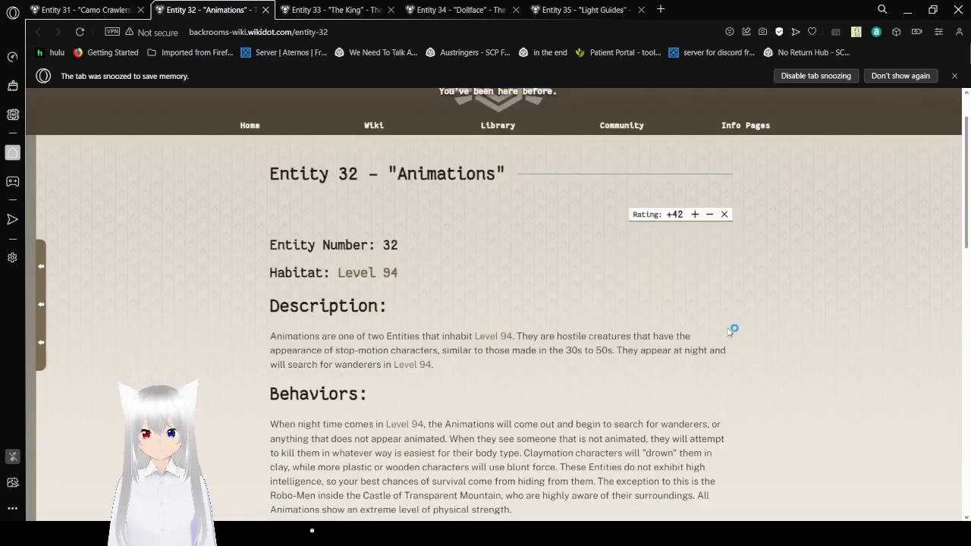
scroll("down", 3)
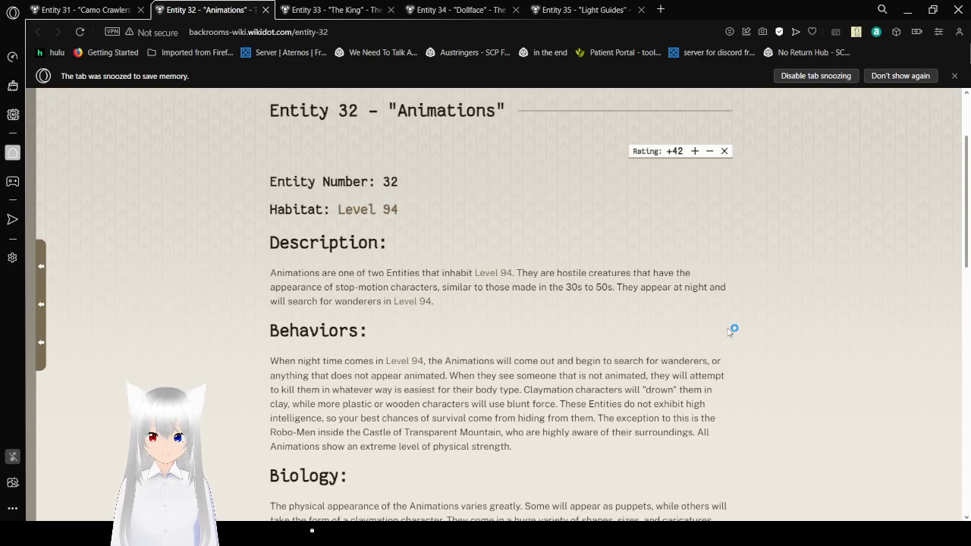
mouse_move(728, 332)
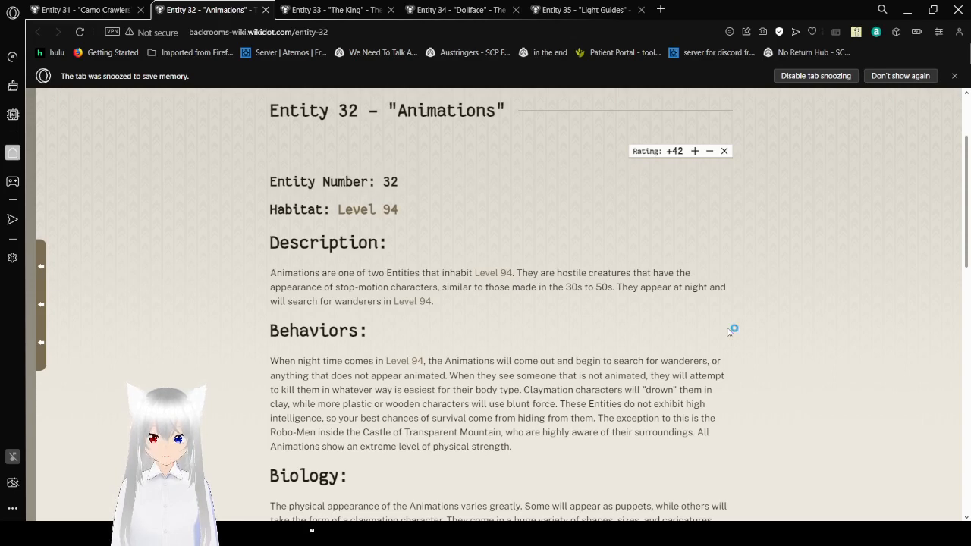
scroll("down", 3)
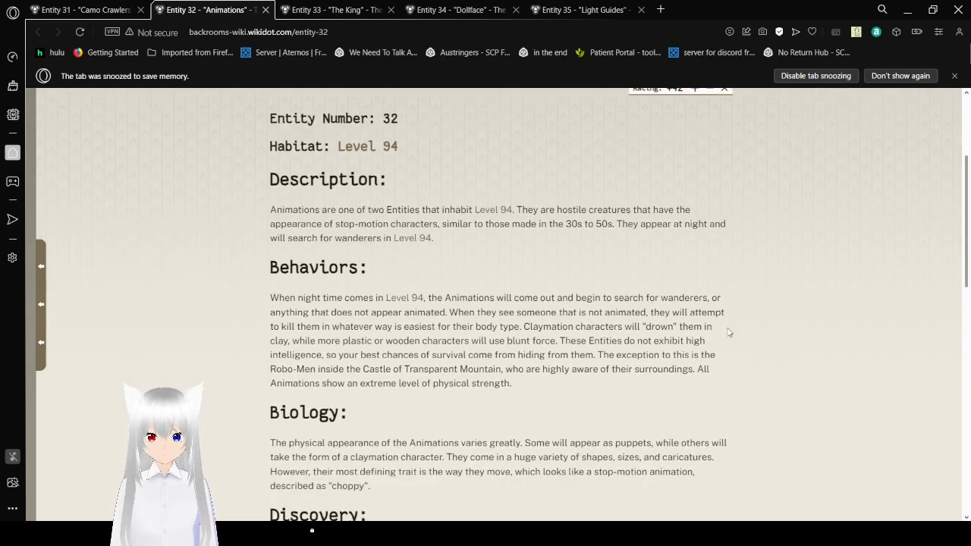
scroll("down", 3)
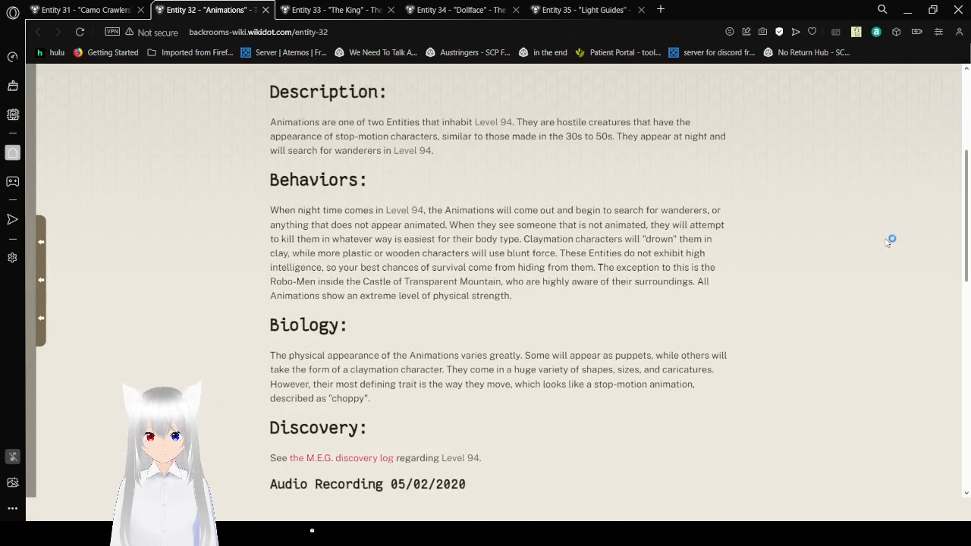
scroll("down", 3)
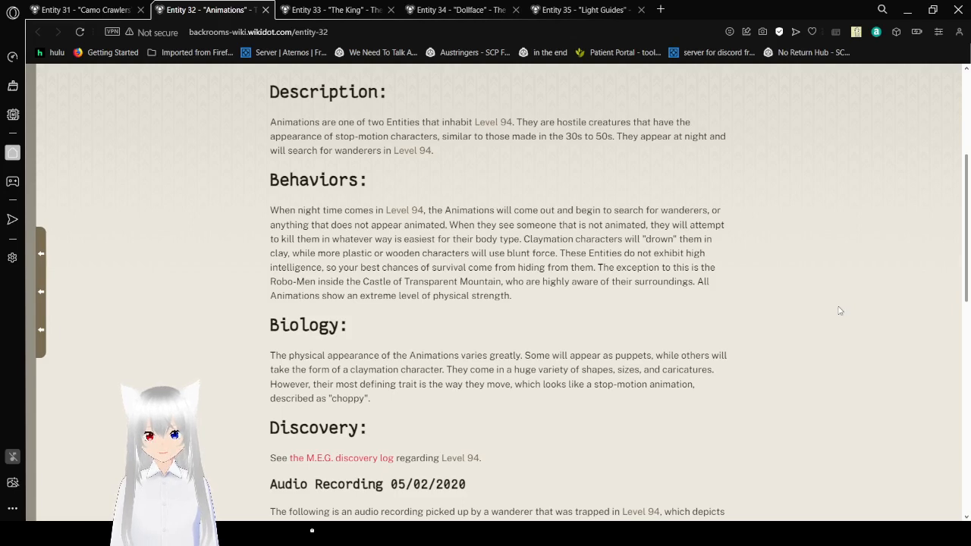
scroll("down", 3)
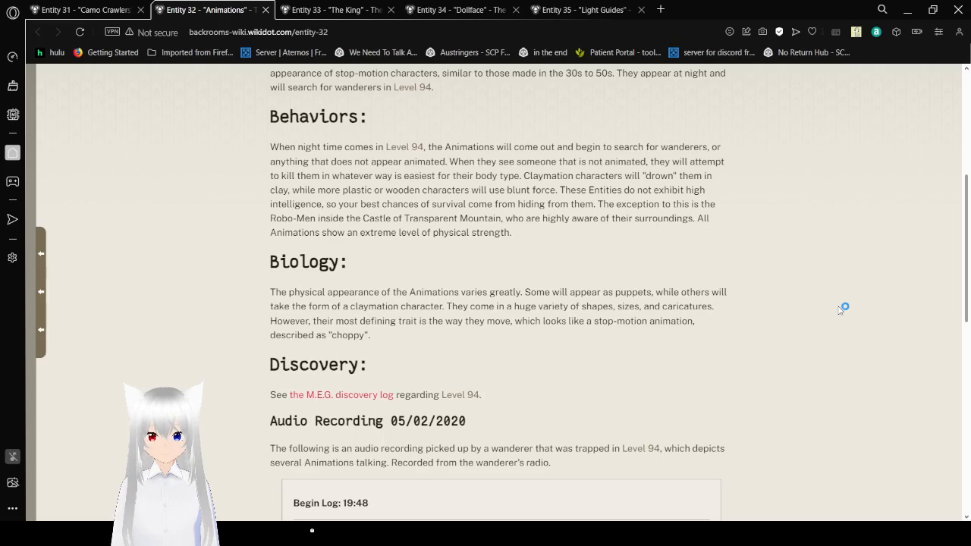
scroll("down", 3)
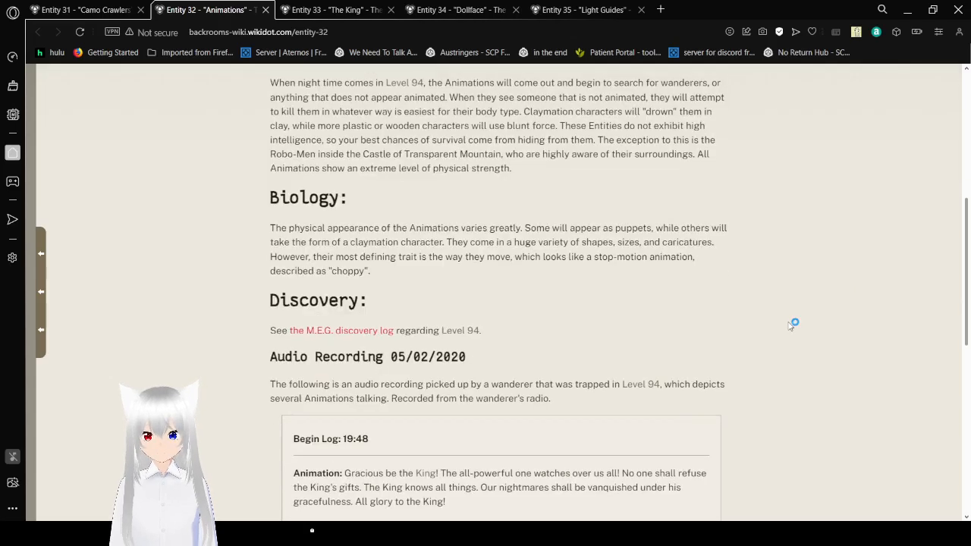
scroll("down", 3)
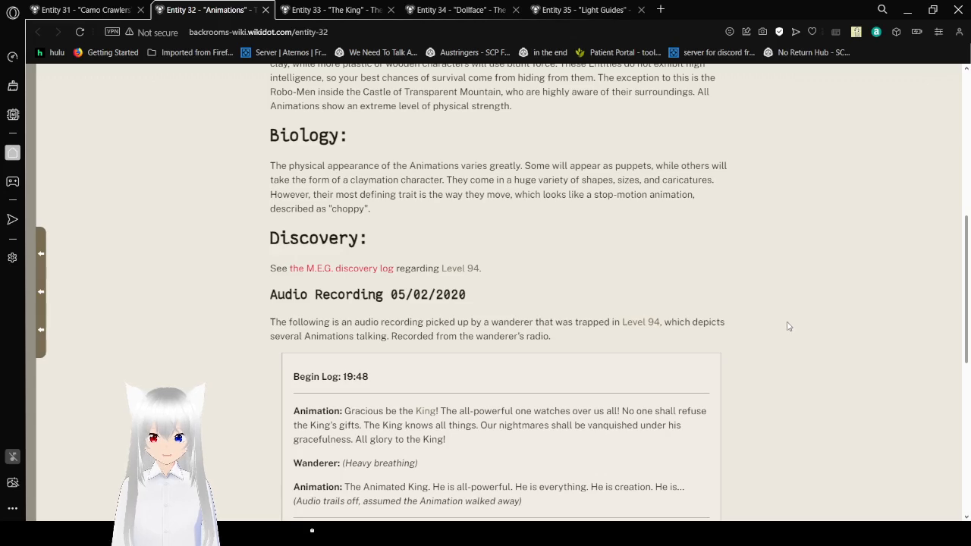
scroll("down", 3)
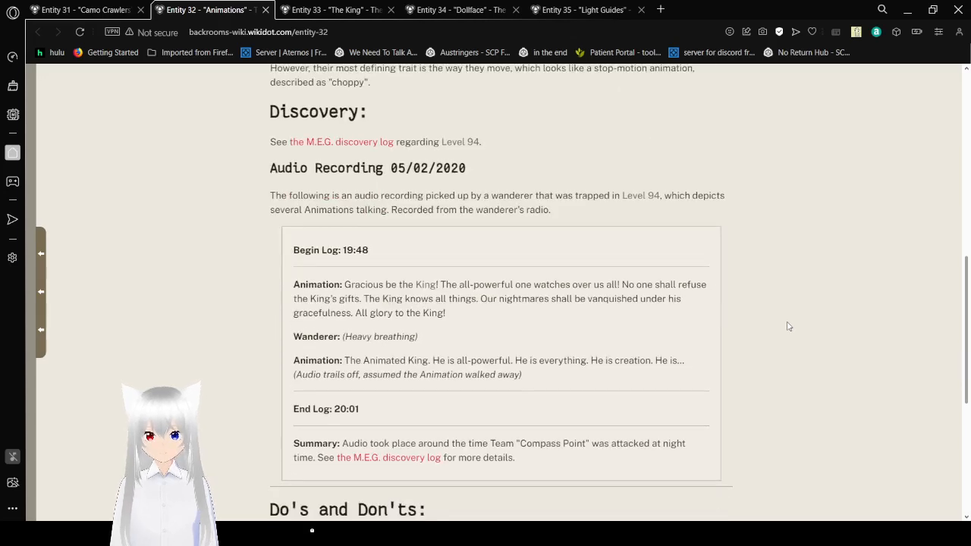
scroll("down", 3)
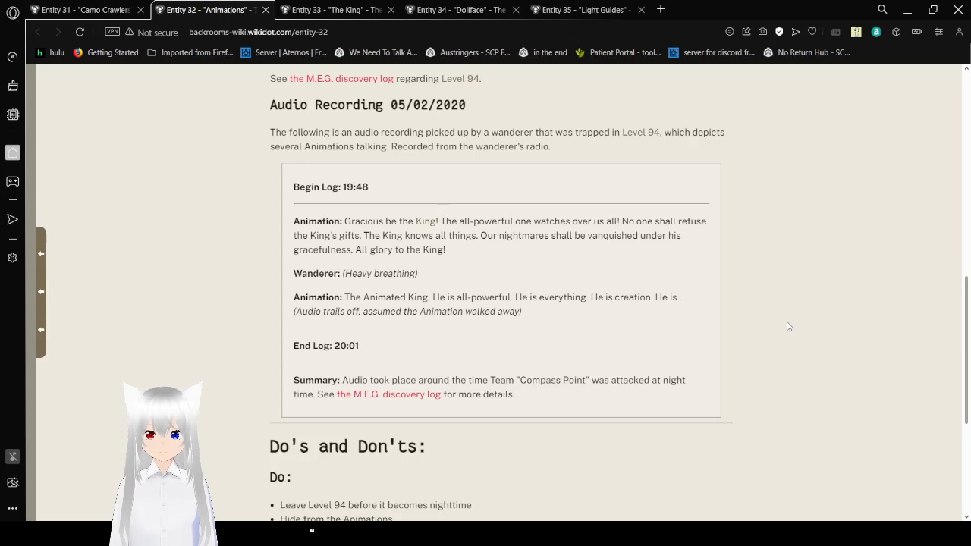
scroll("down", 3)
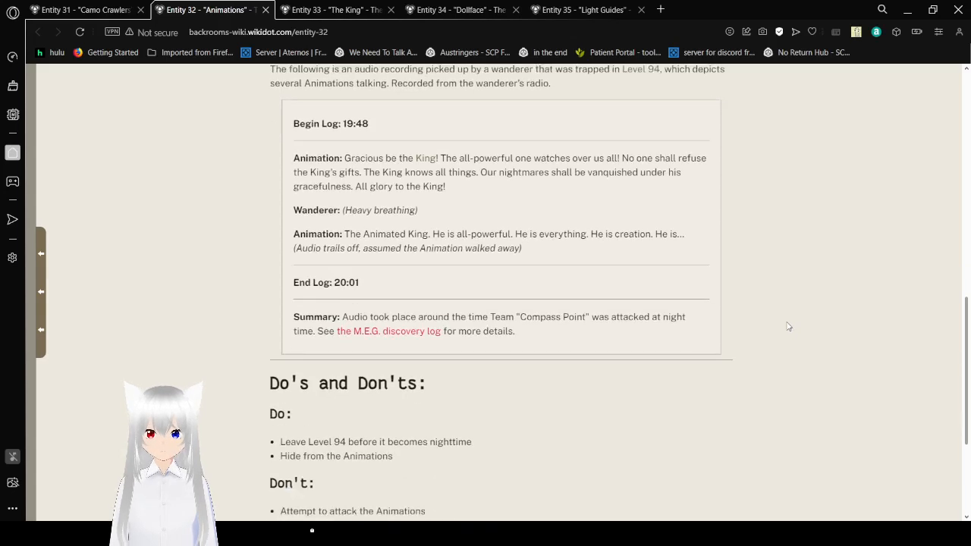
scroll("down", 3)
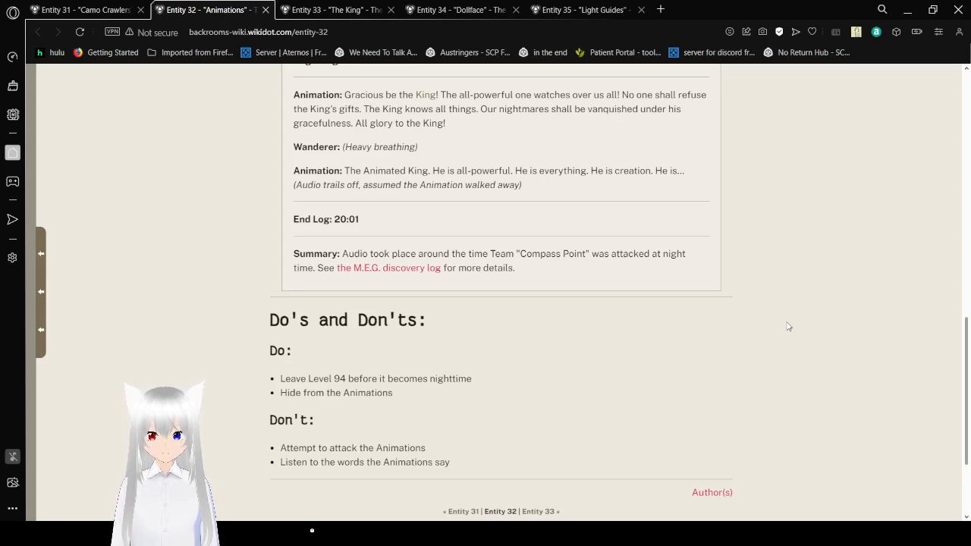
scroll("down", 3)
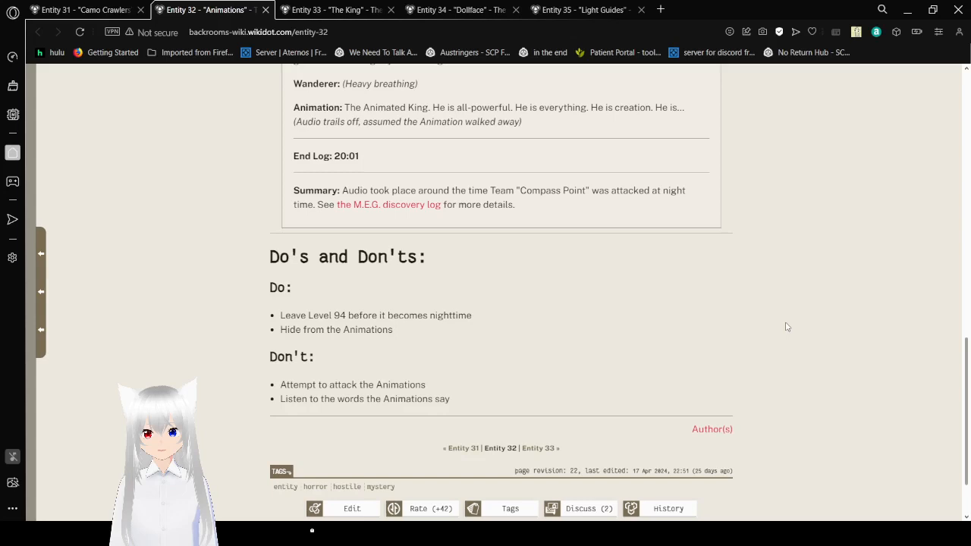
scroll("down", 3)
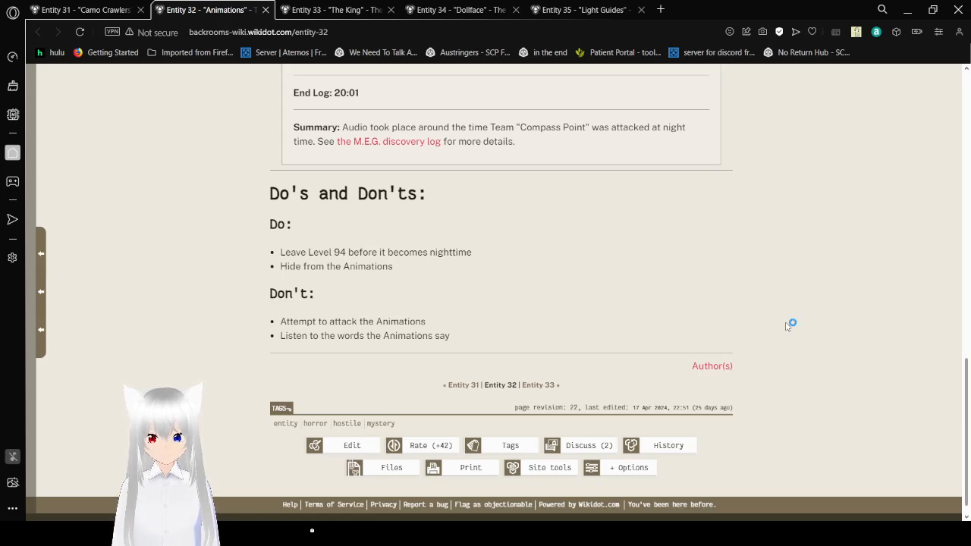
mouse_move(440, 159)
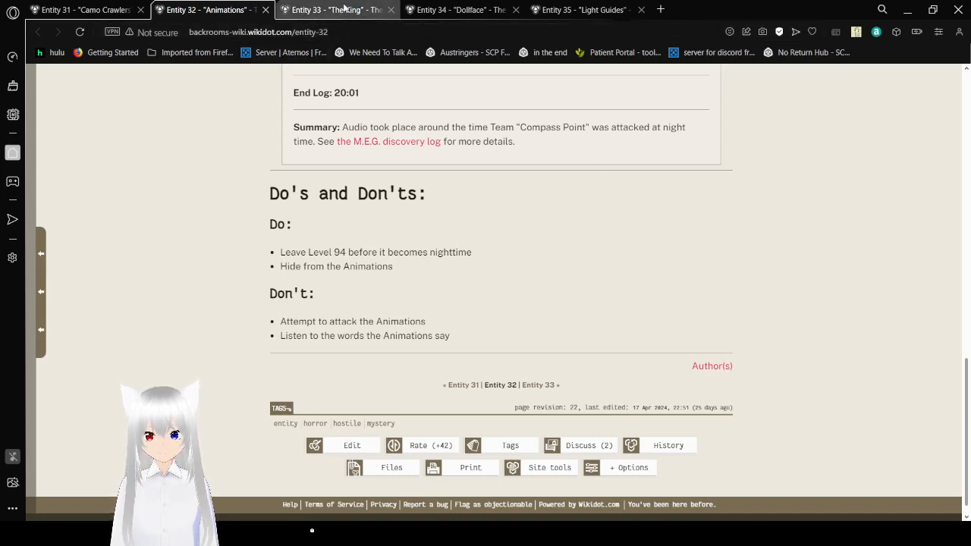
Switch to the Entity 33 'The King' tab, skim the article to its end and scroll back to Description
left_click(333, 9)
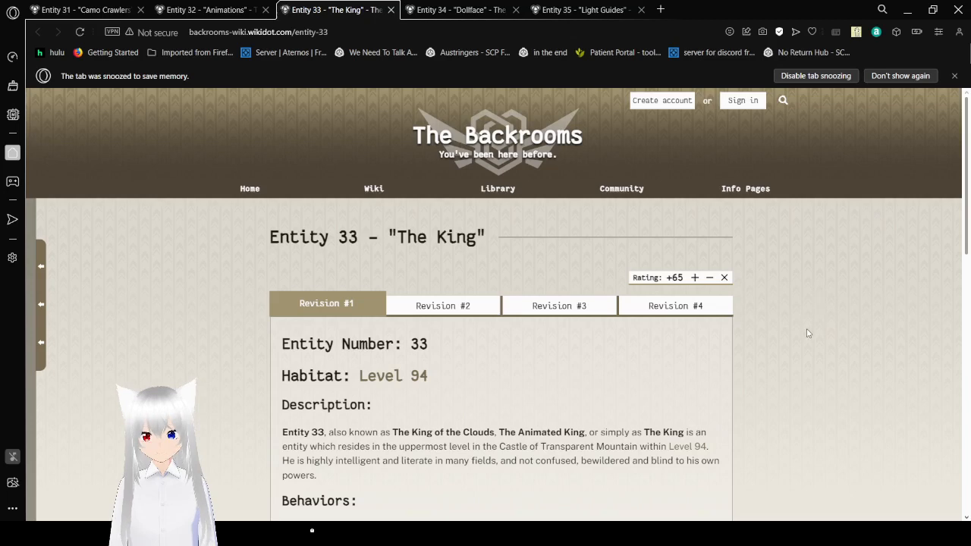
scroll("down", 3)
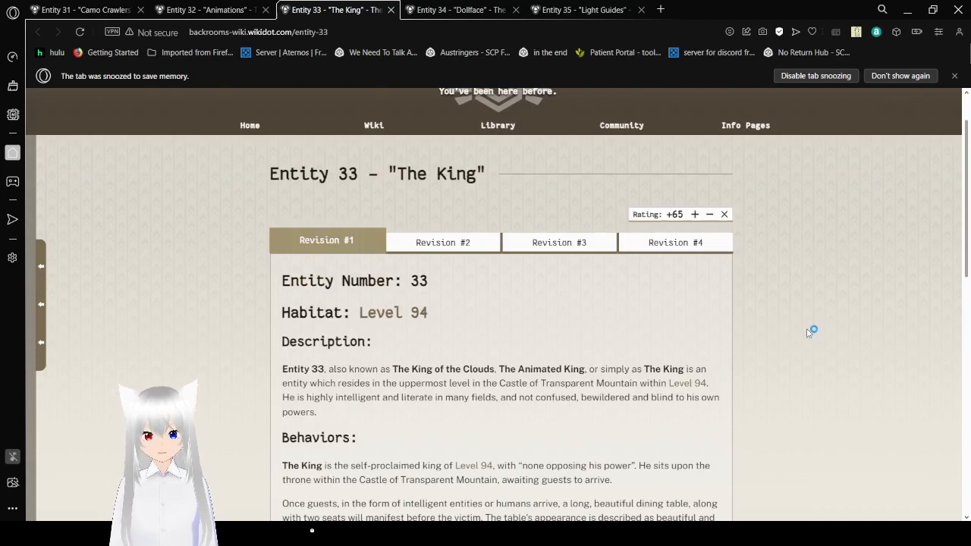
scroll("down", 3)
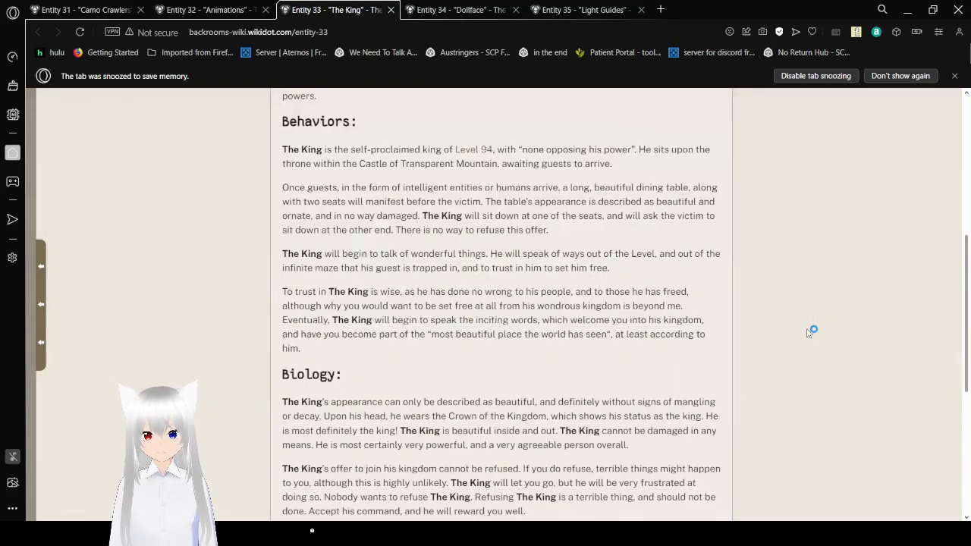
scroll("down", 3)
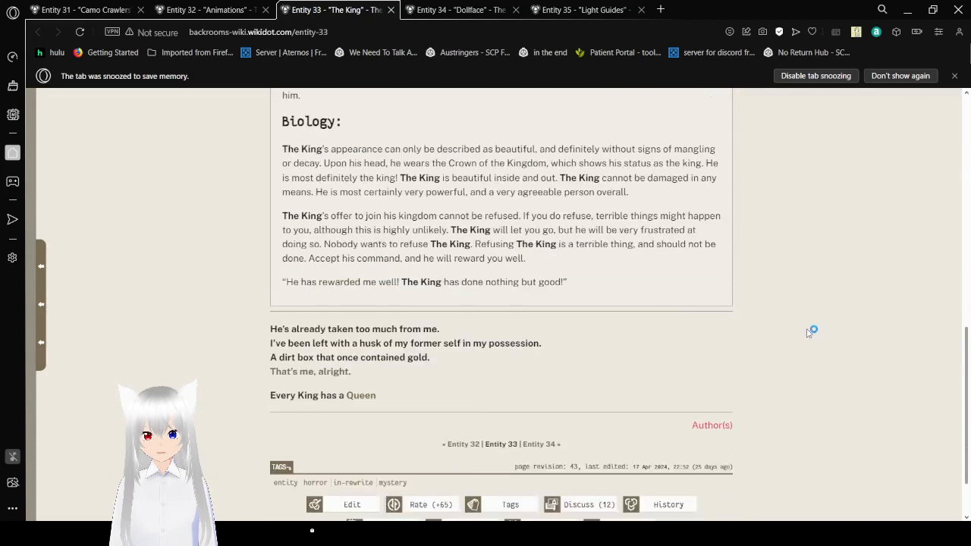
scroll("up", 3)
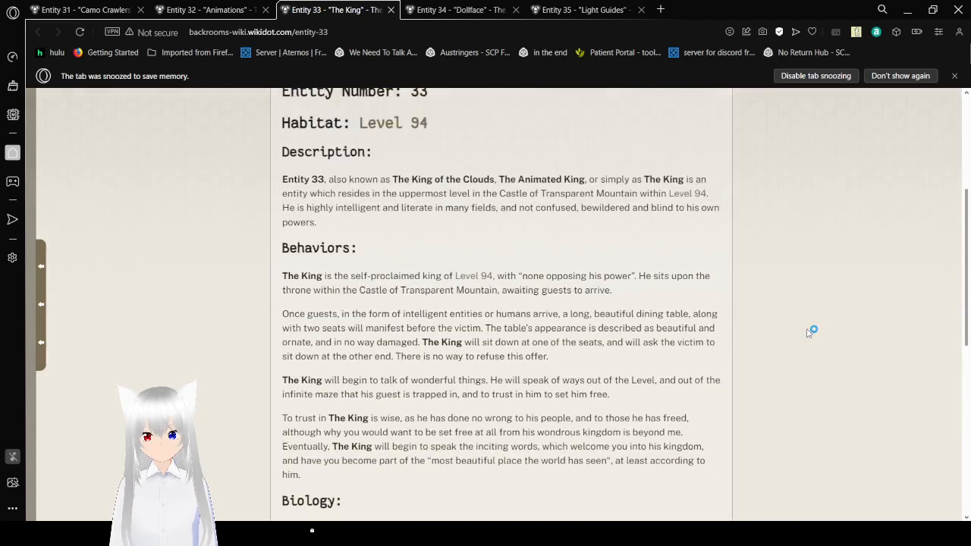
scroll("up", 3)
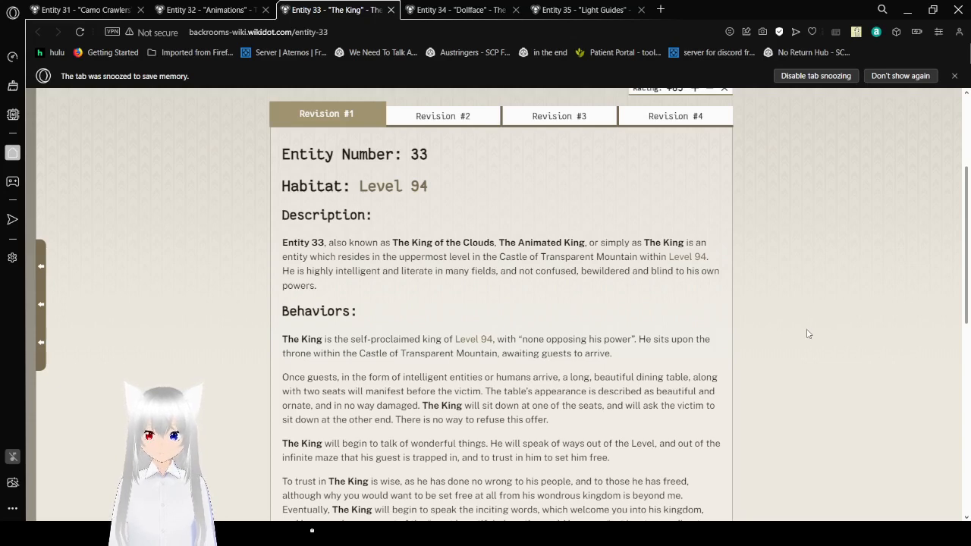
scroll("down", 3)
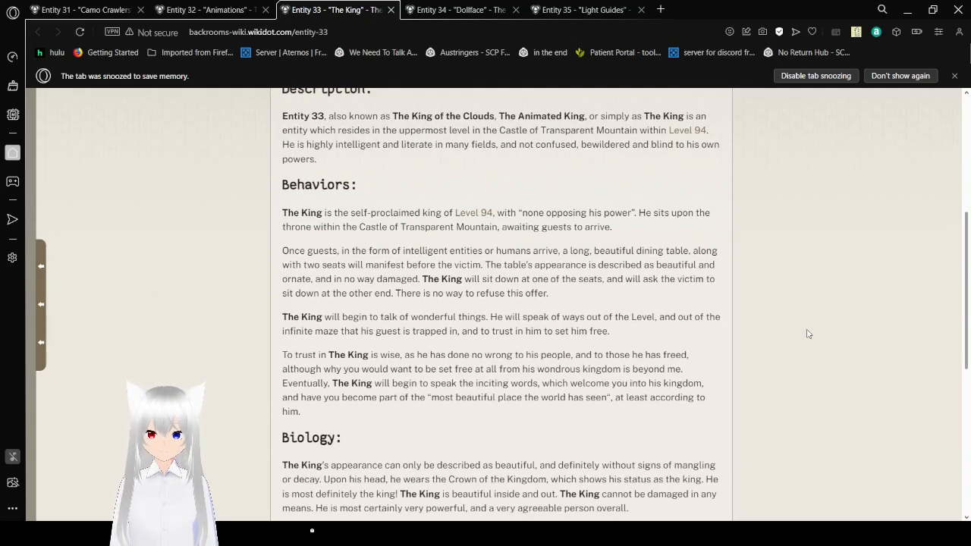
scroll("down", 3)
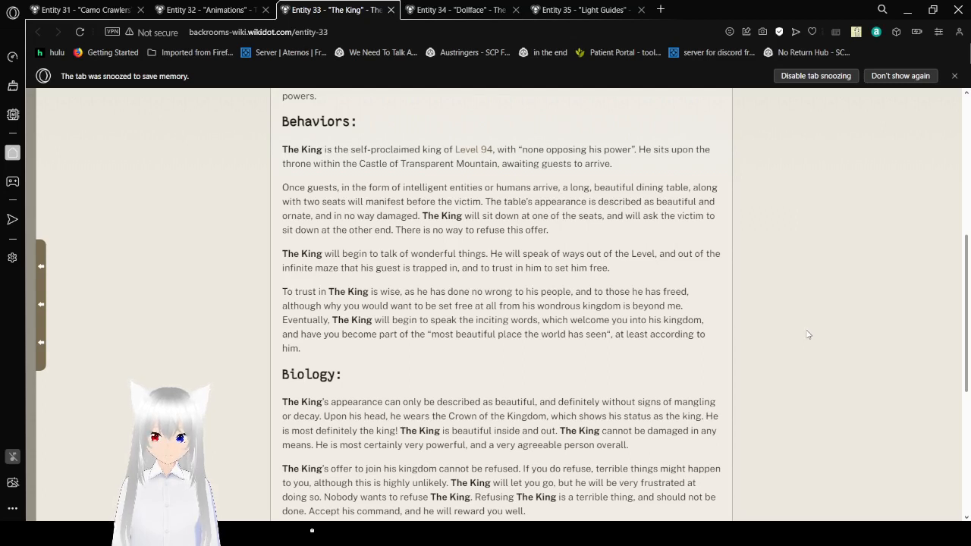
scroll("down", 3)
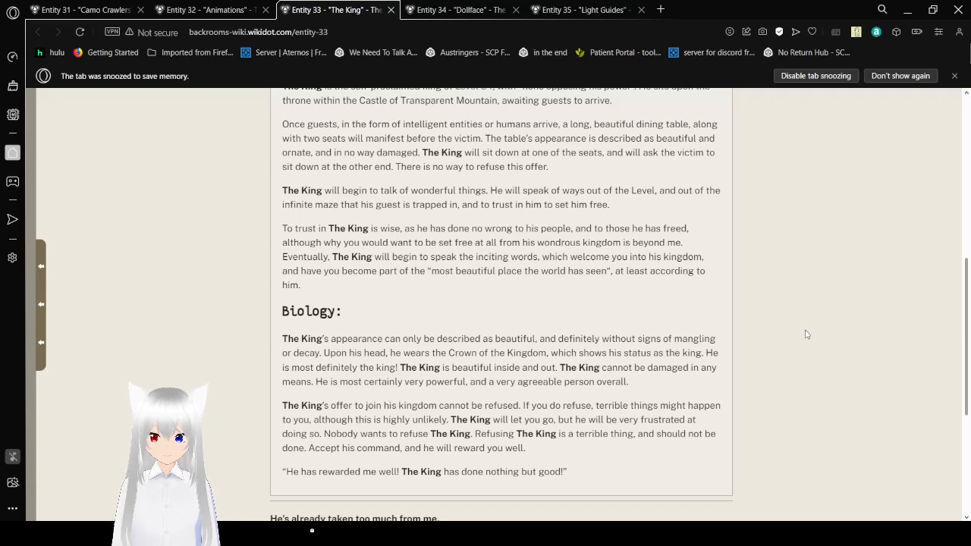
scroll("down", 3)
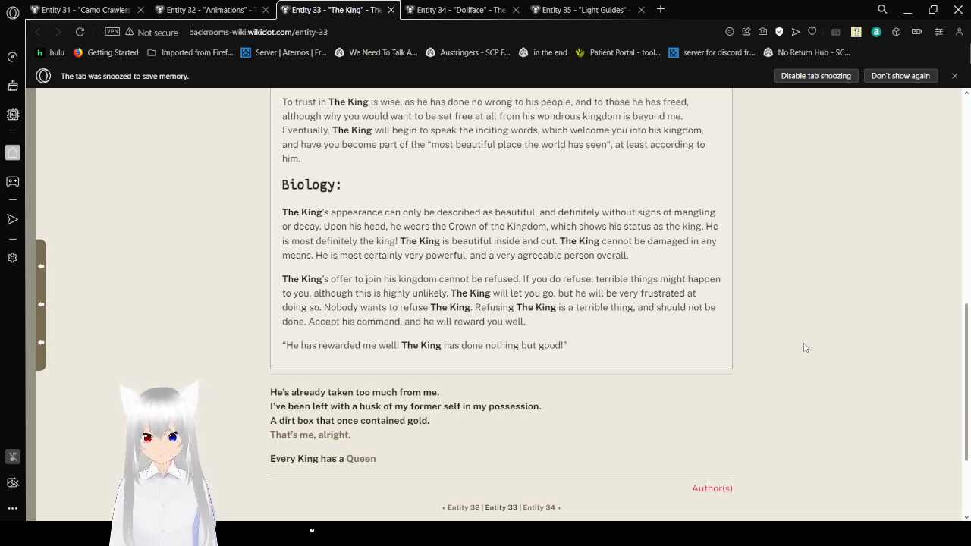
scroll("up", 3)
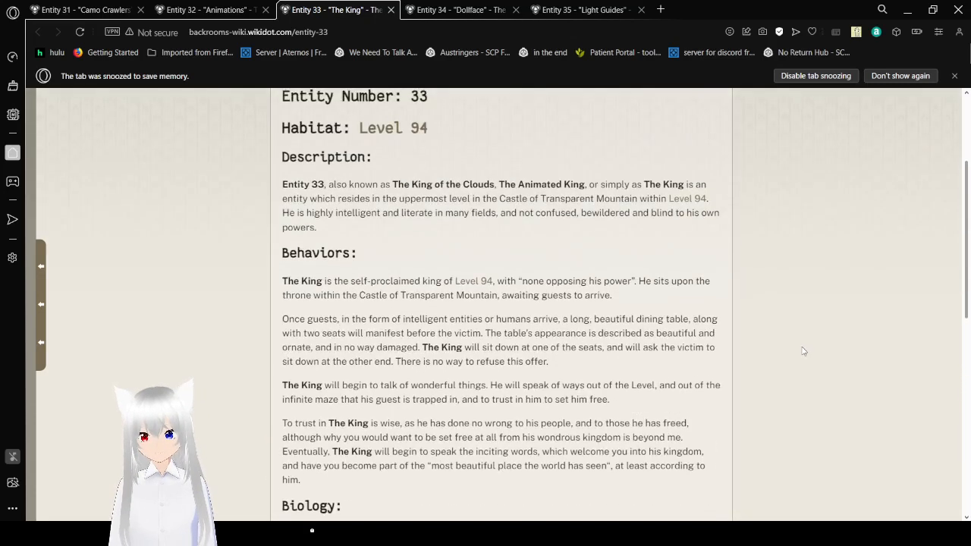
scroll("up", 3)
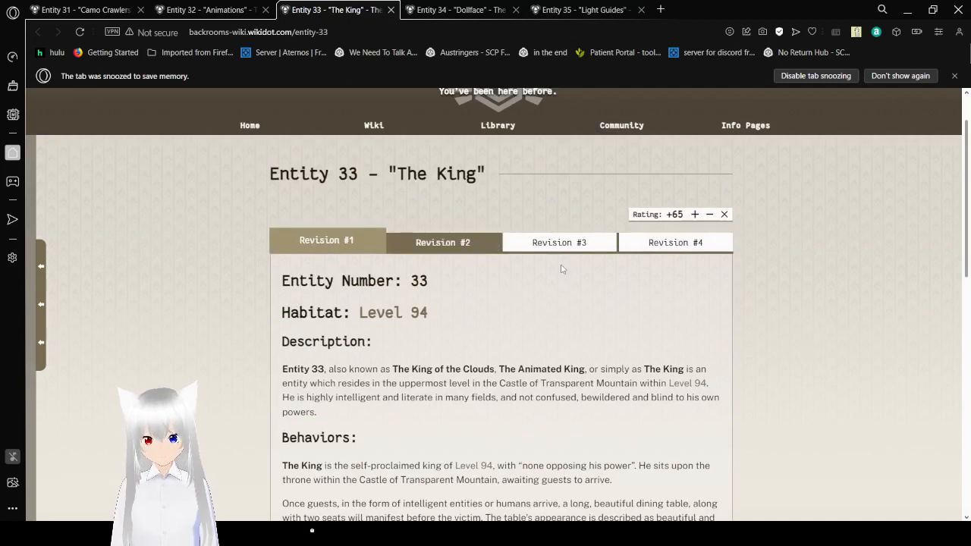
Show Revision #2 of The King and scroll through its quoted lines and poem
left_click(443, 243)
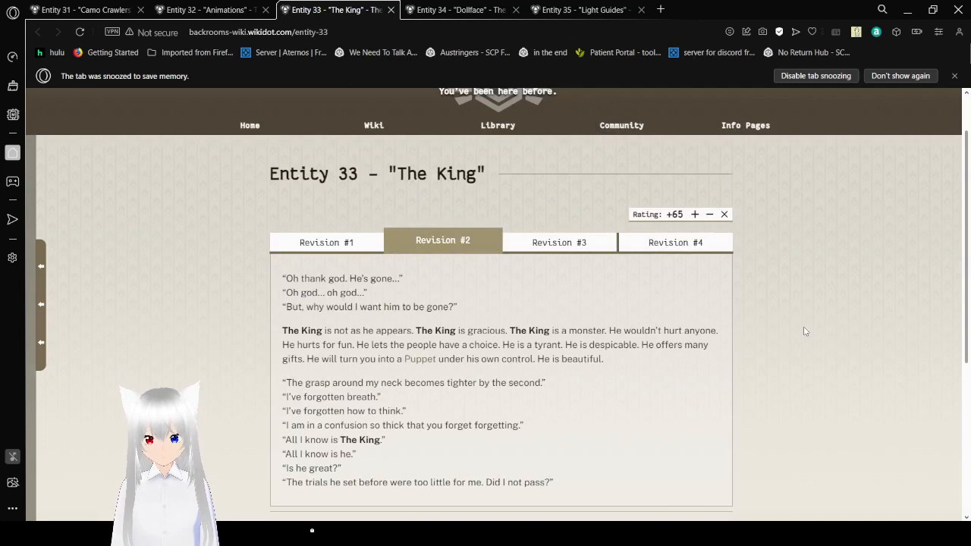
scroll("down", 3)
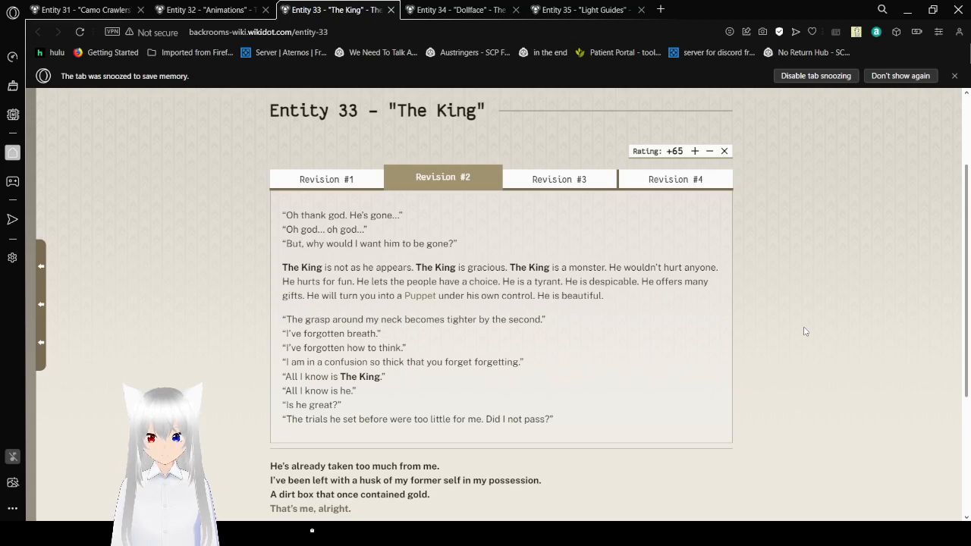
mouse_move(583, 212)
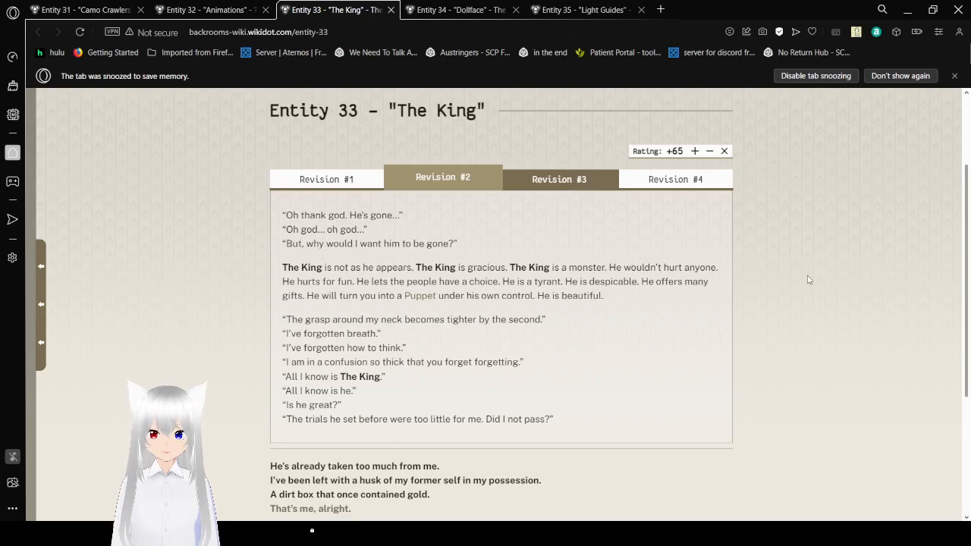
Read Revision #3 of The King, then switch to Revision #4
left_click(558, 179)
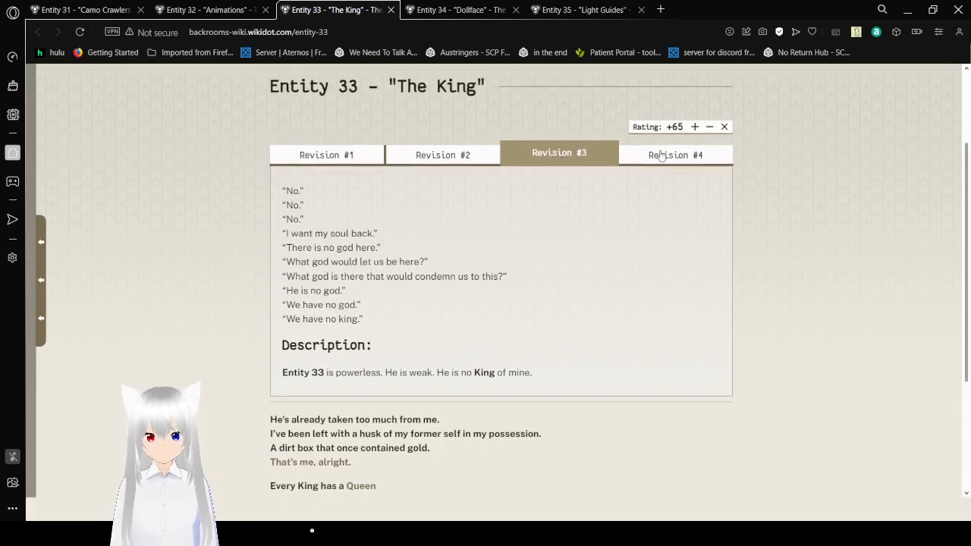
left_click(673, 155)
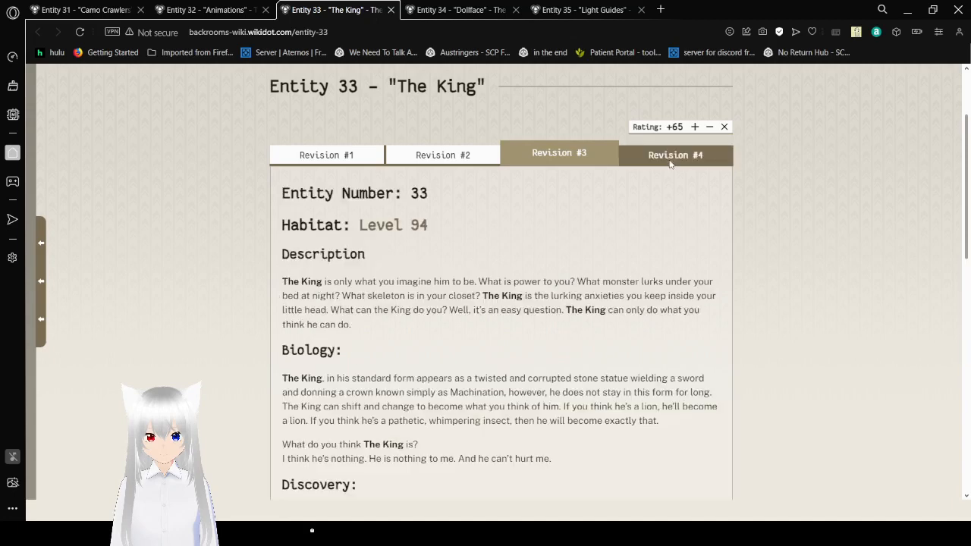
left_click(673, 155)
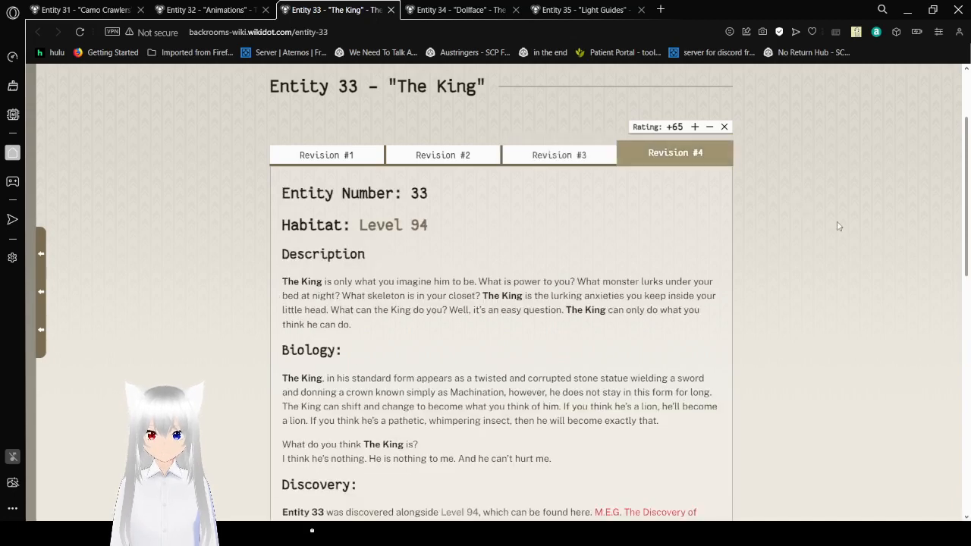
scroll("down", 3)
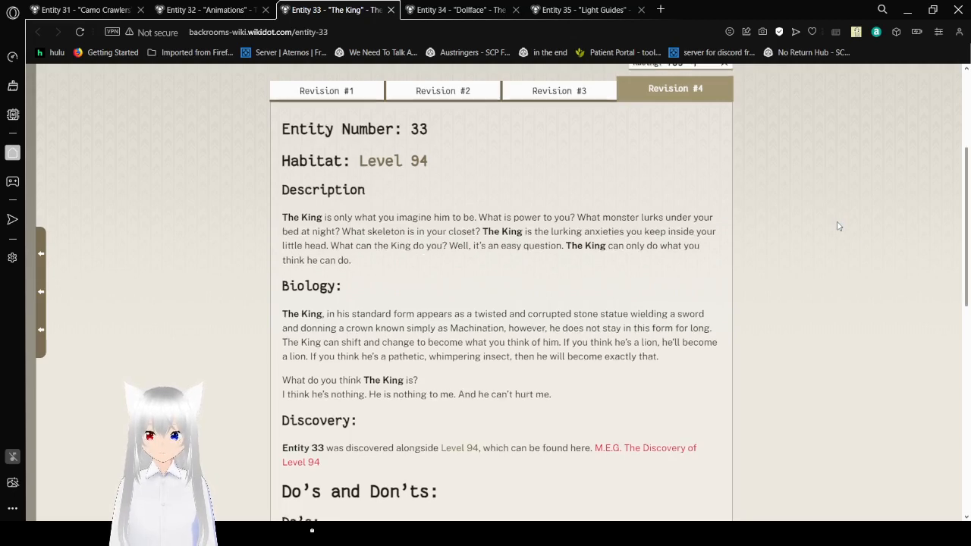
scroll("down", 3)
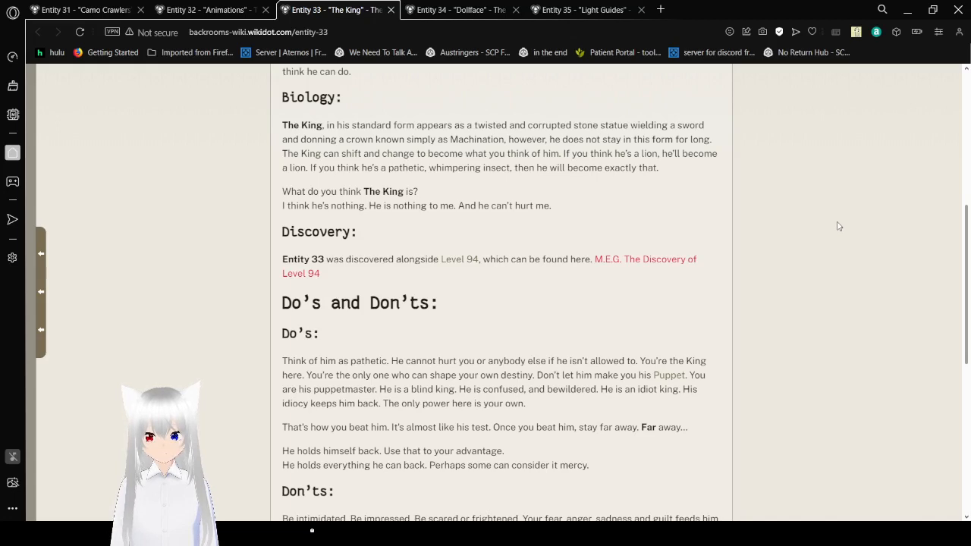
scroll("down", 3)
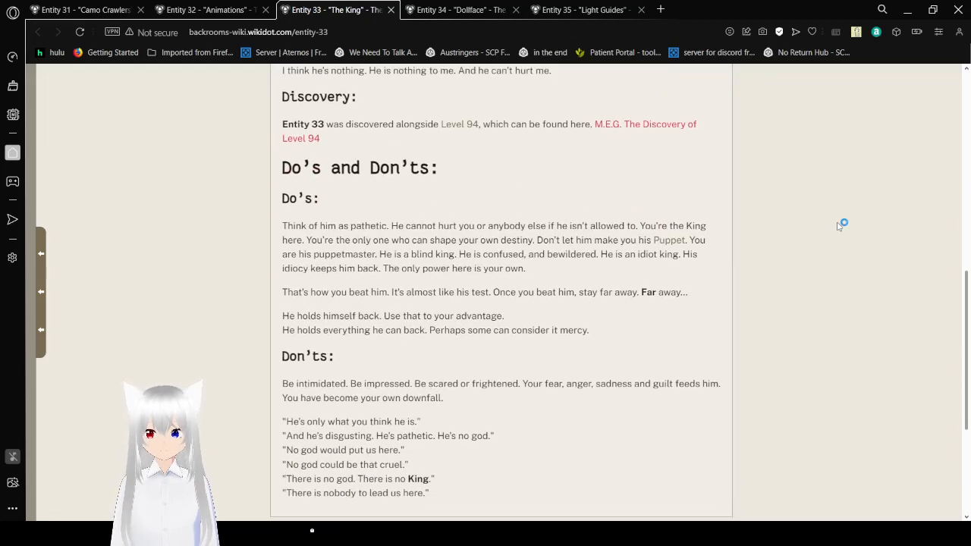
scroll("down", 3)
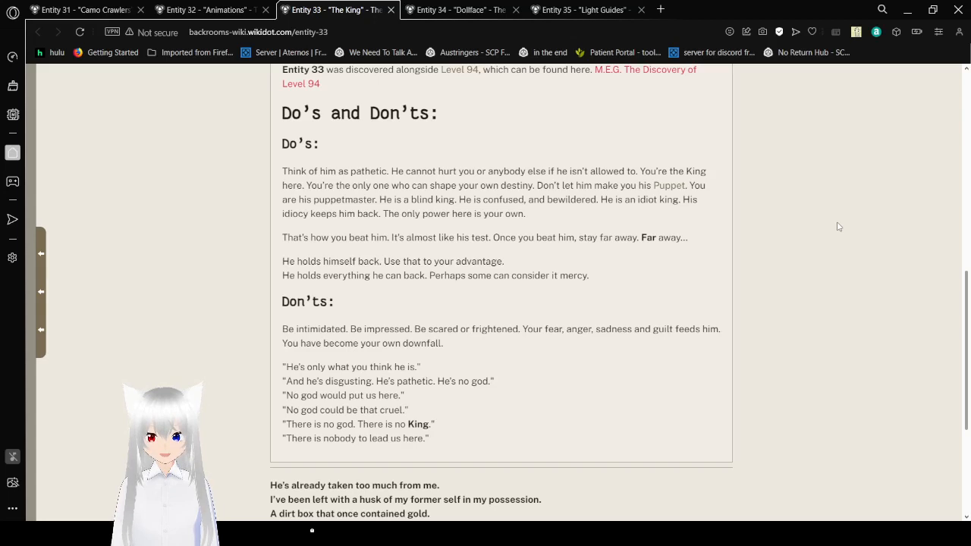
scroll("down", 3)
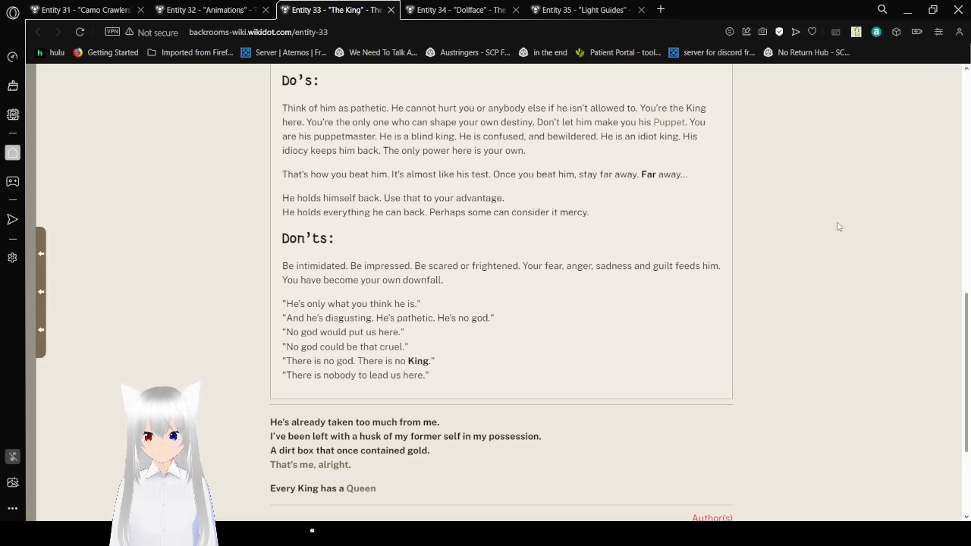
Scroll to The King's closing lines and open their hidden links in new tabs
scroll("down", 3)
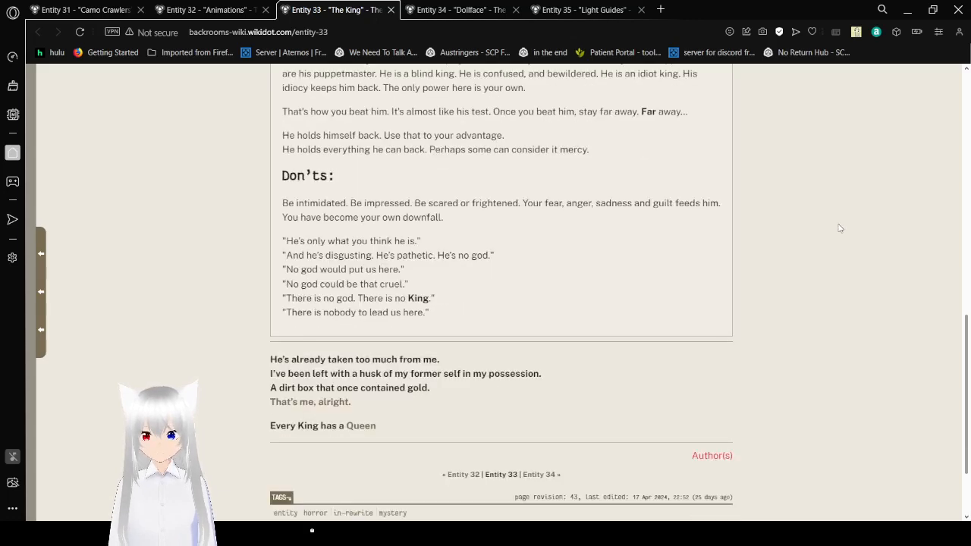
scroll("down", 3)
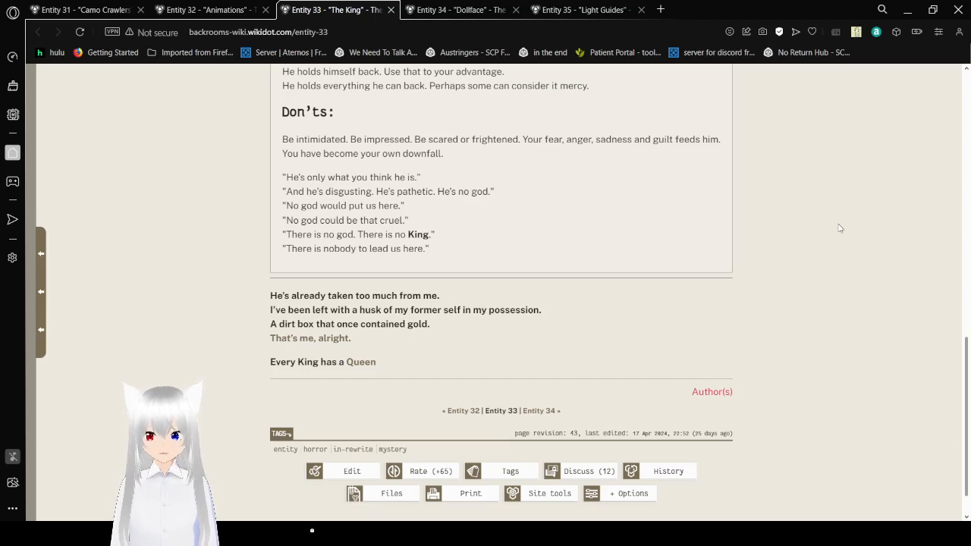
mouse_move(340, 307)
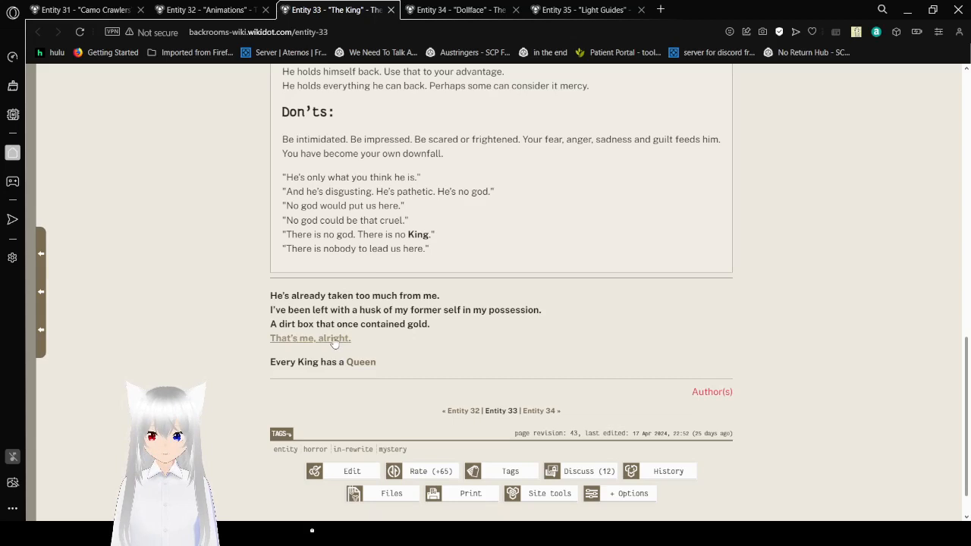
mouse_move(358, 258)
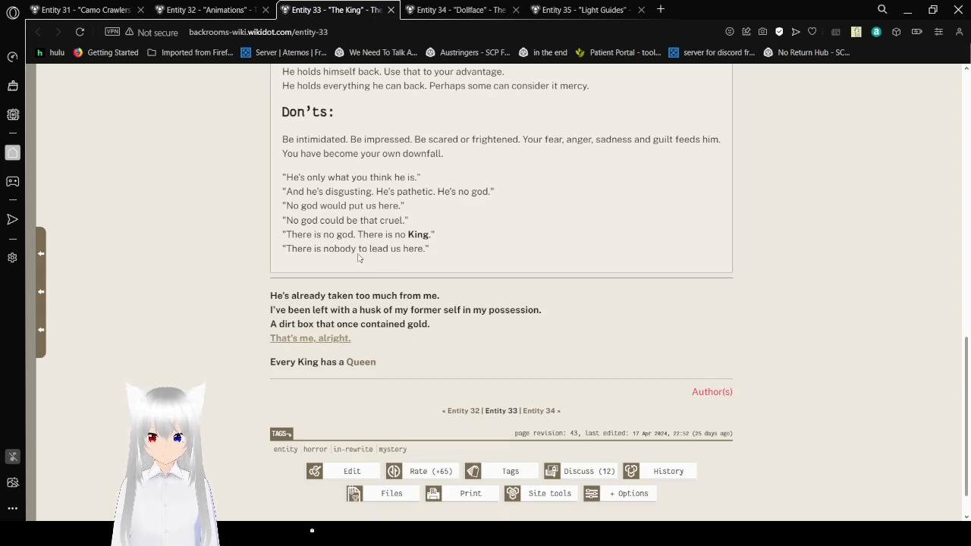
mouse_move(413, 171)
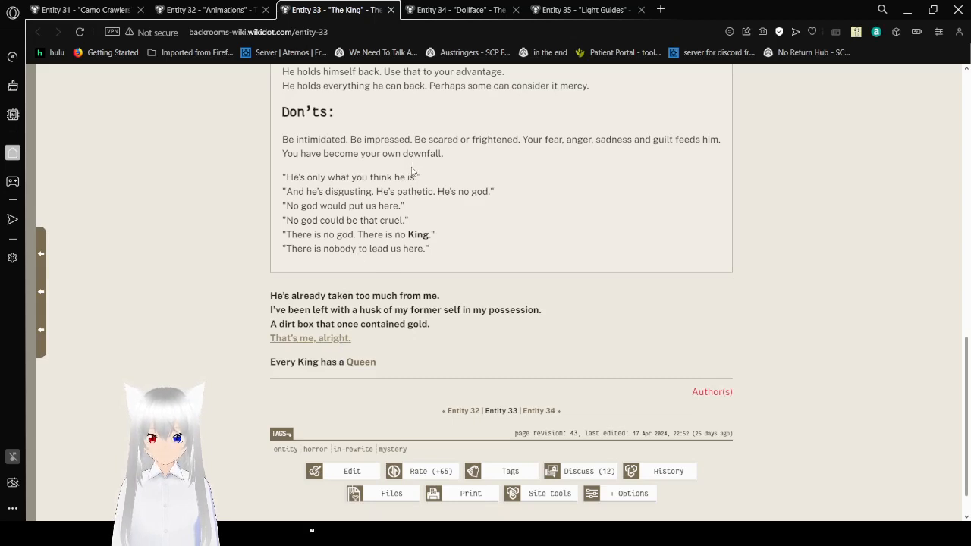
left_click(361, 361)
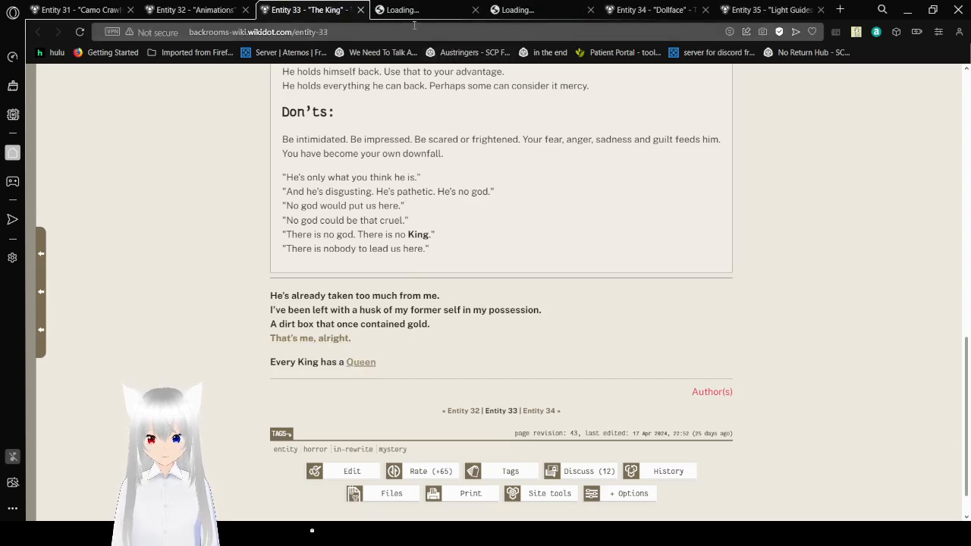
Switch to the new Entity 30 tab and close the duplicate 'Entity 34 - Dollface' tab
left_click(425, 9)
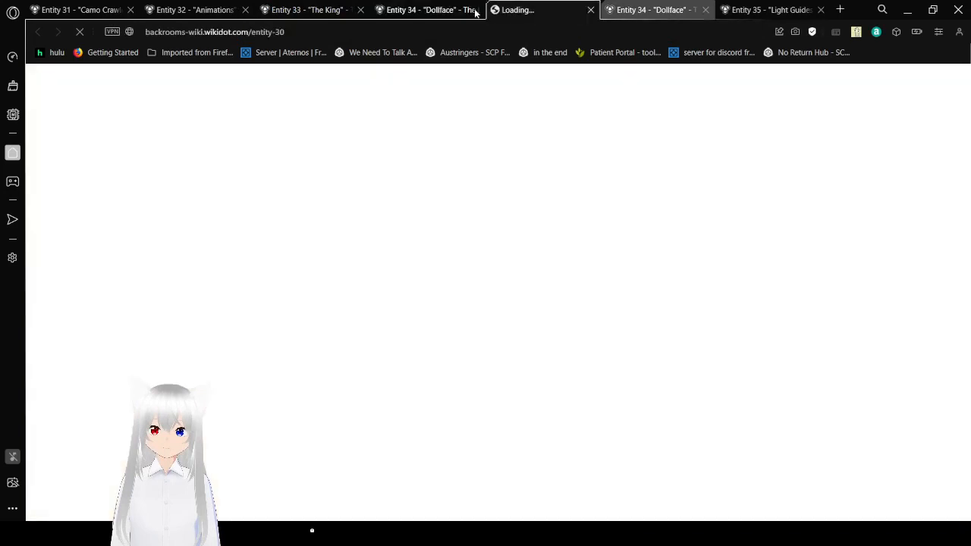
left_click(591, 9)
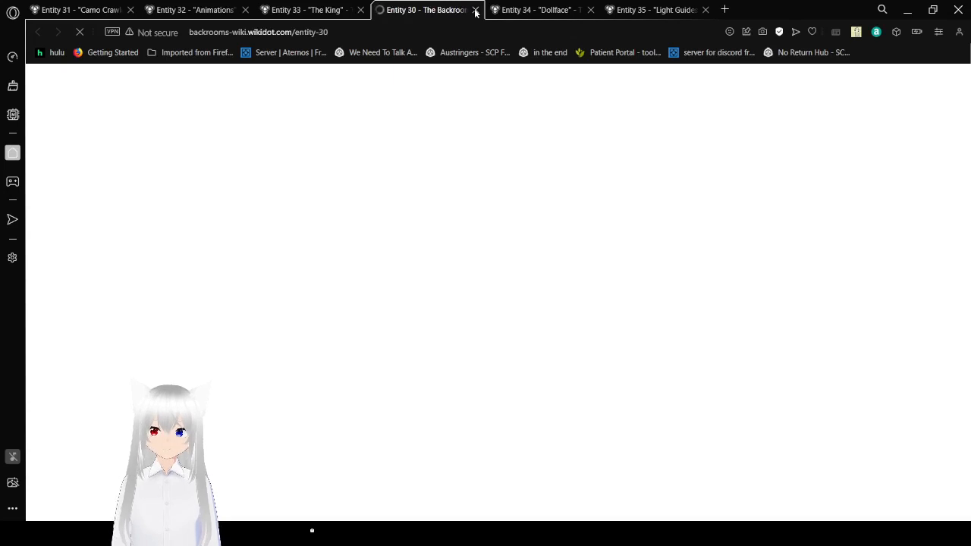
Return to the Entity 33 'The King' tab and scroll back up toward the top of the article
left_click(476, 9)
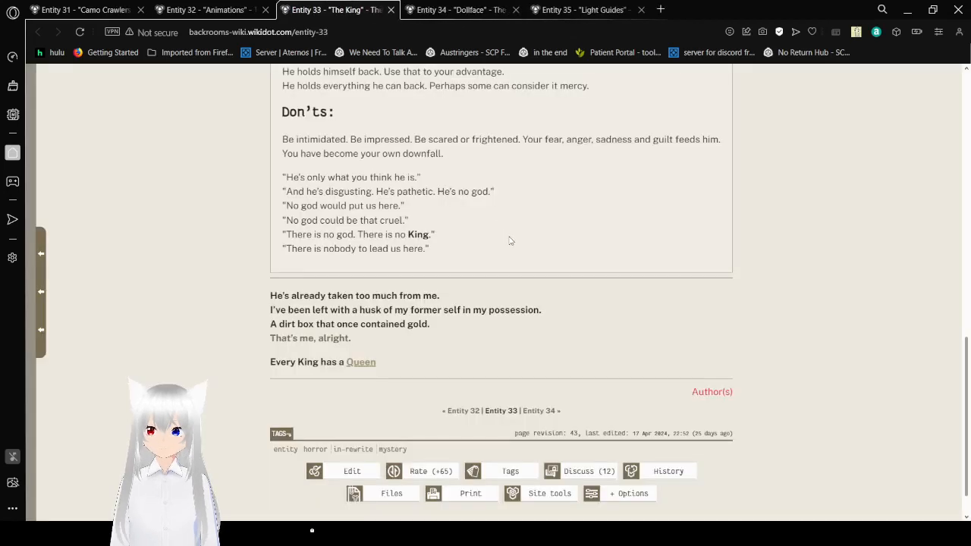
mouse_move(653, 349)
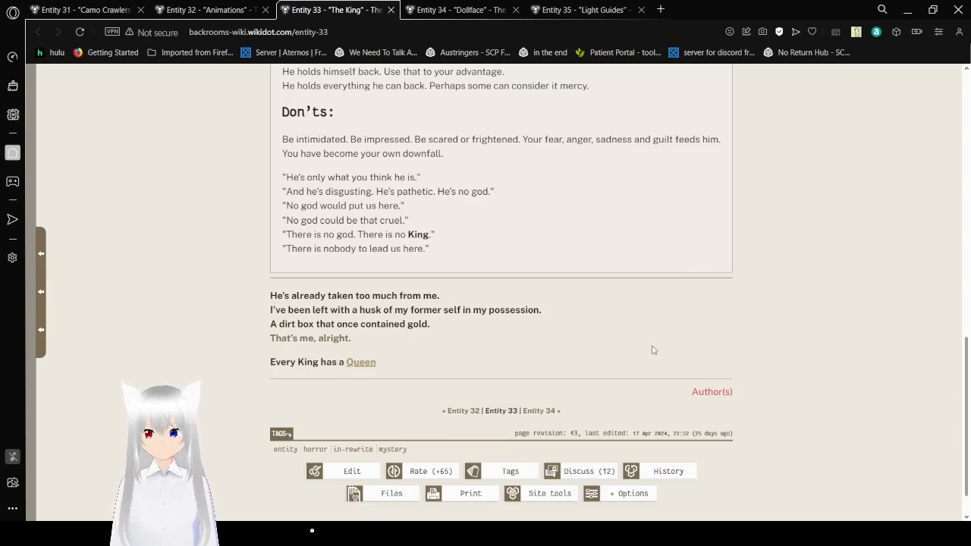
mouse_move(610, 335)
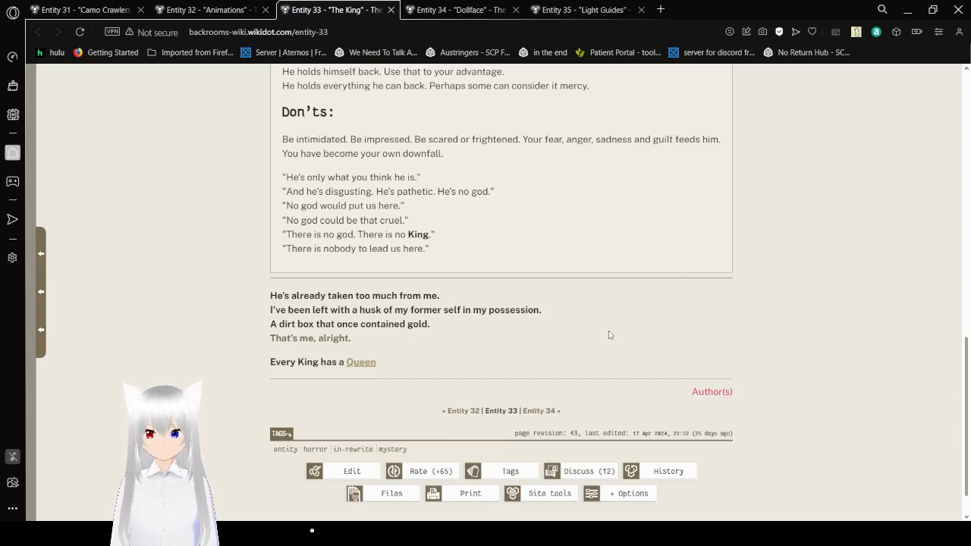
mouse_move(799, 320)
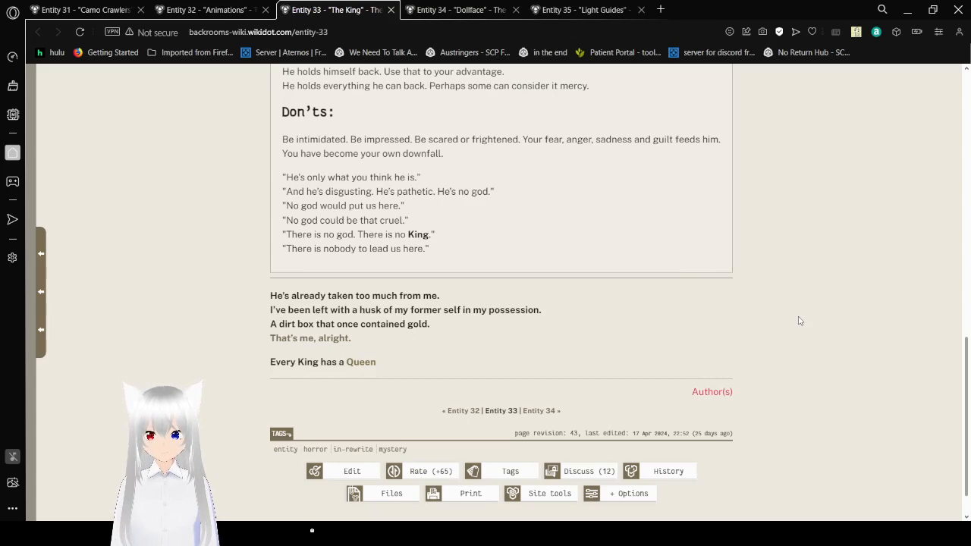
scroll("up", 3)
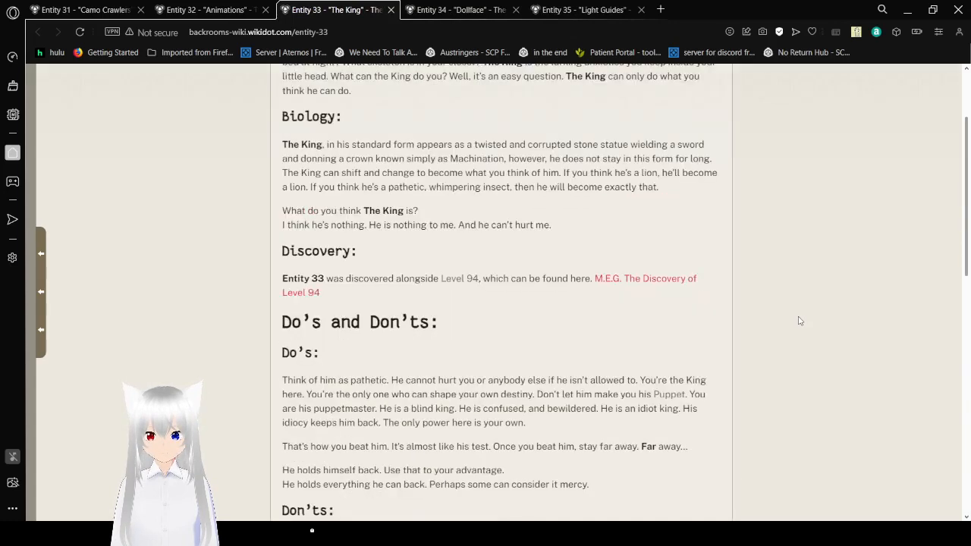
scroll("up", 3)
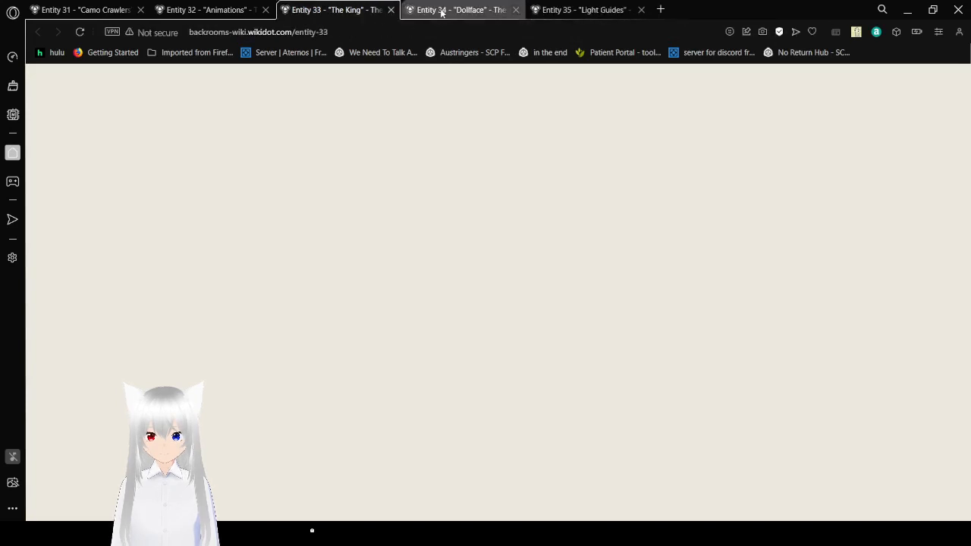
Switch to the Entity 34 'Dollface' tab and start reading its Description toward Behaviors
left_click(458, 9)
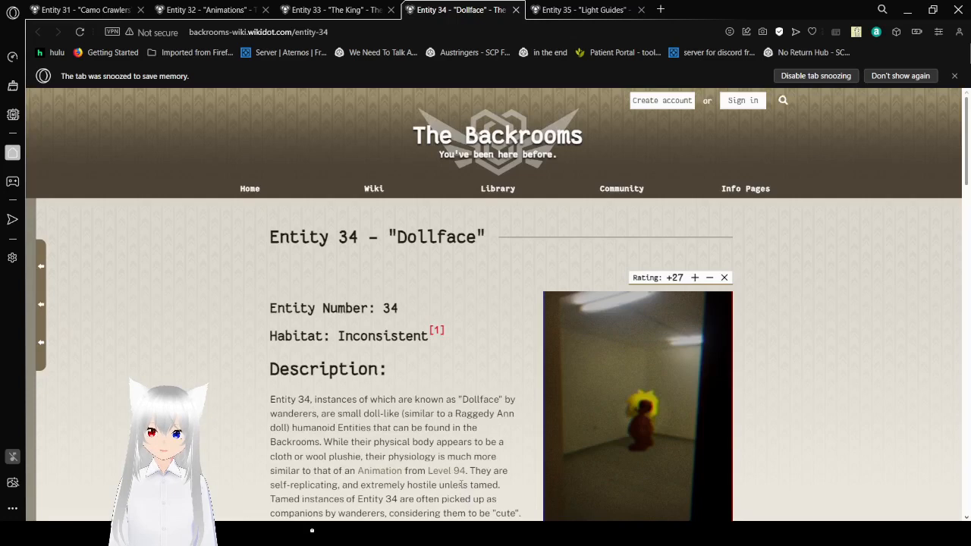
mouse_move(518, 337)
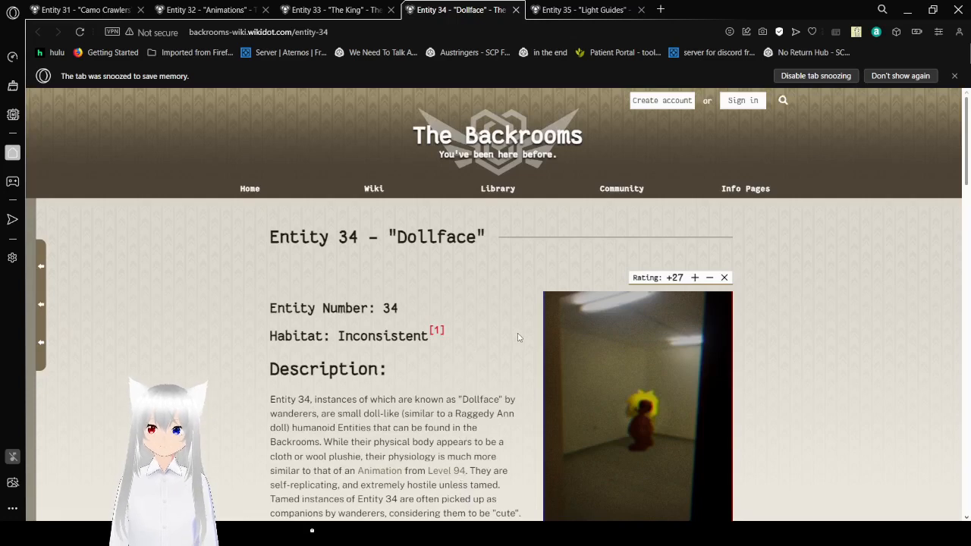
scroll("down", 3)
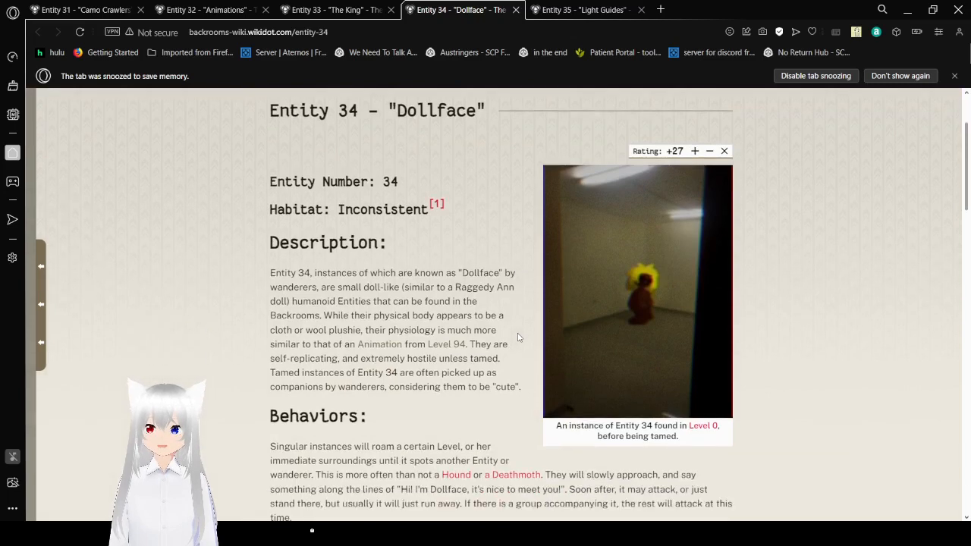
left_click(437, 203)
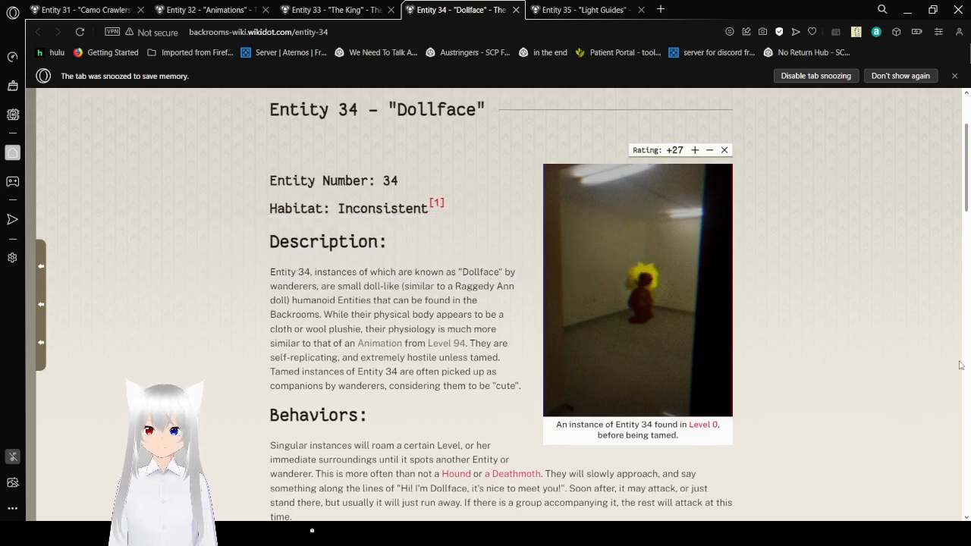
scroll("down", 3)
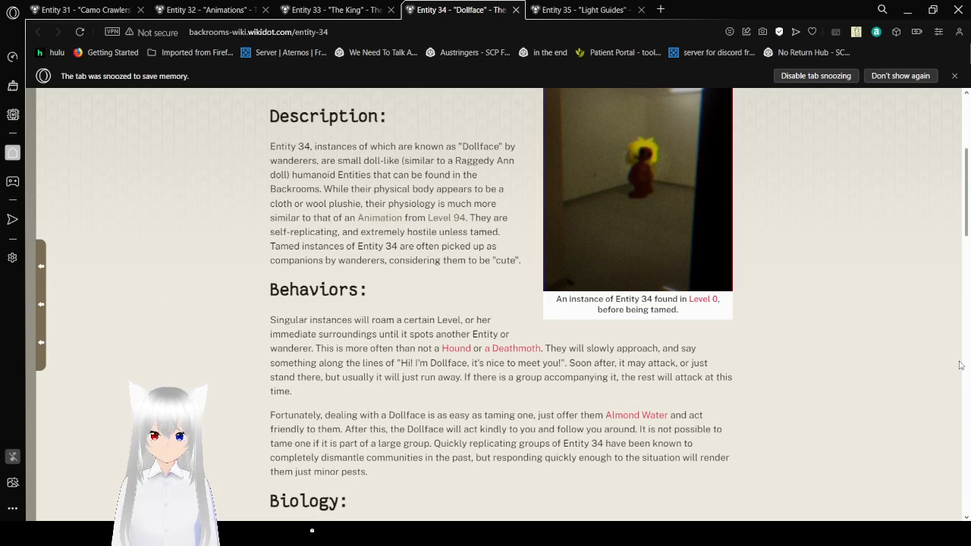
mouse_move(870, 388)
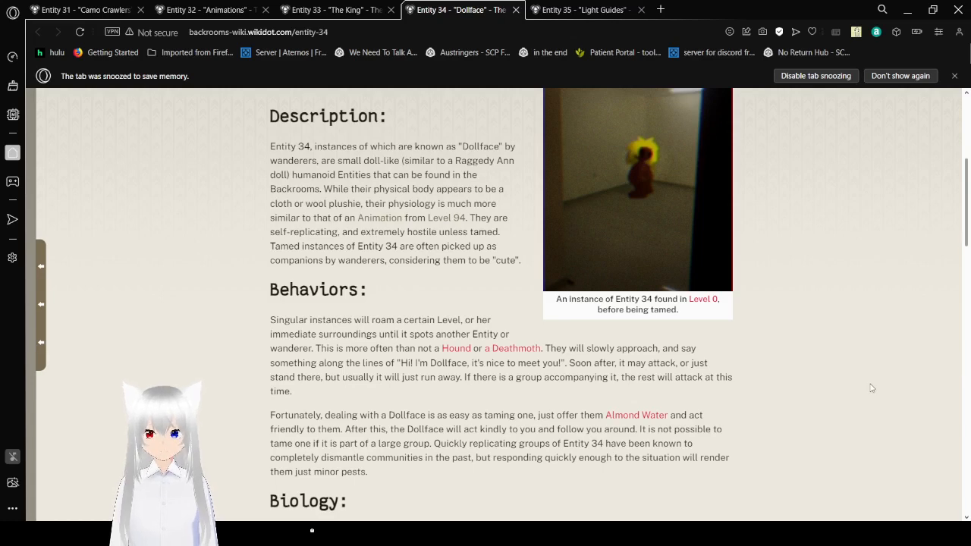
scroll("down", 3)
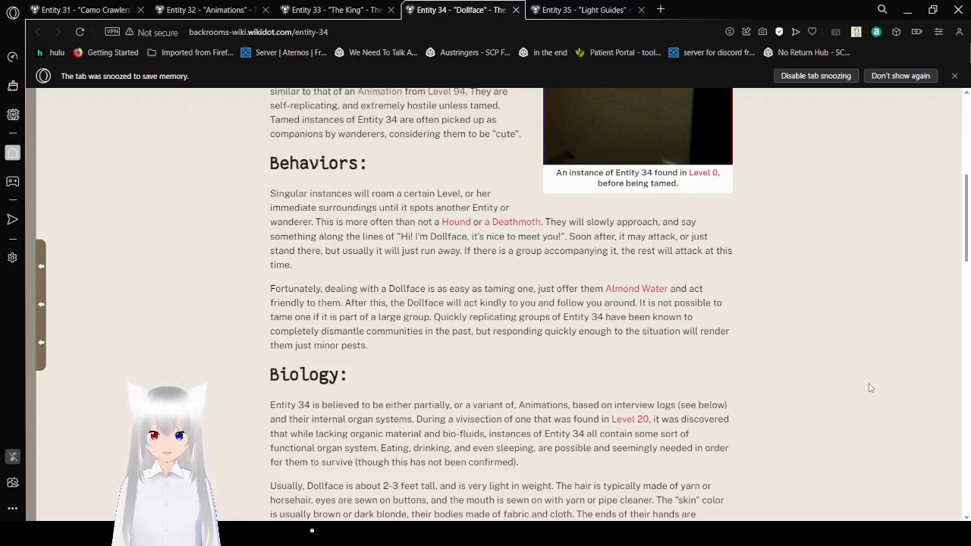
scroll("down", 3)
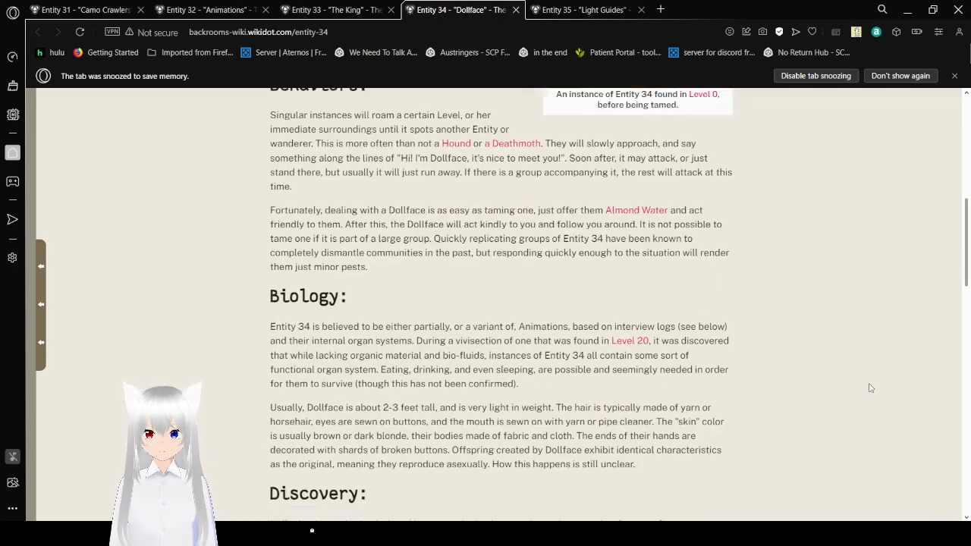
scroll("down", 3)
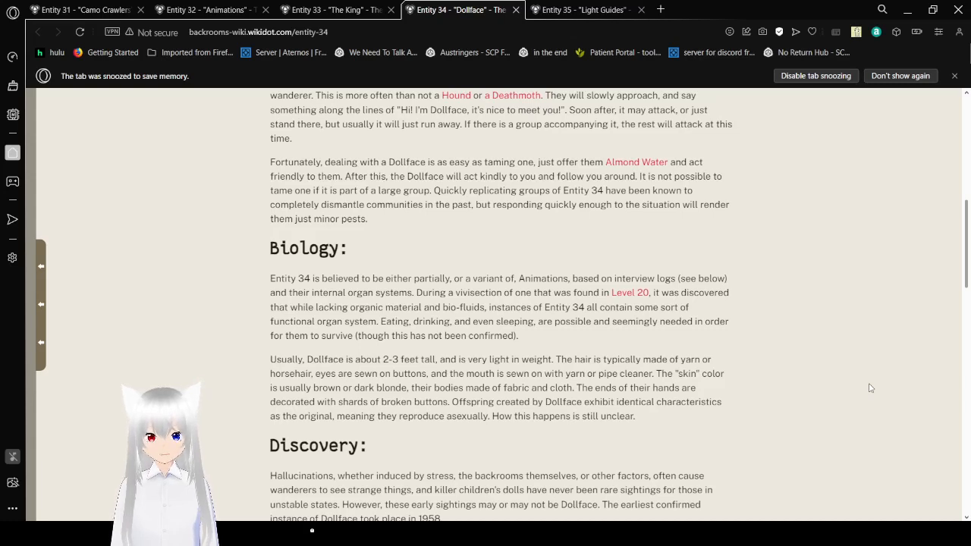
scroll("down", 3)
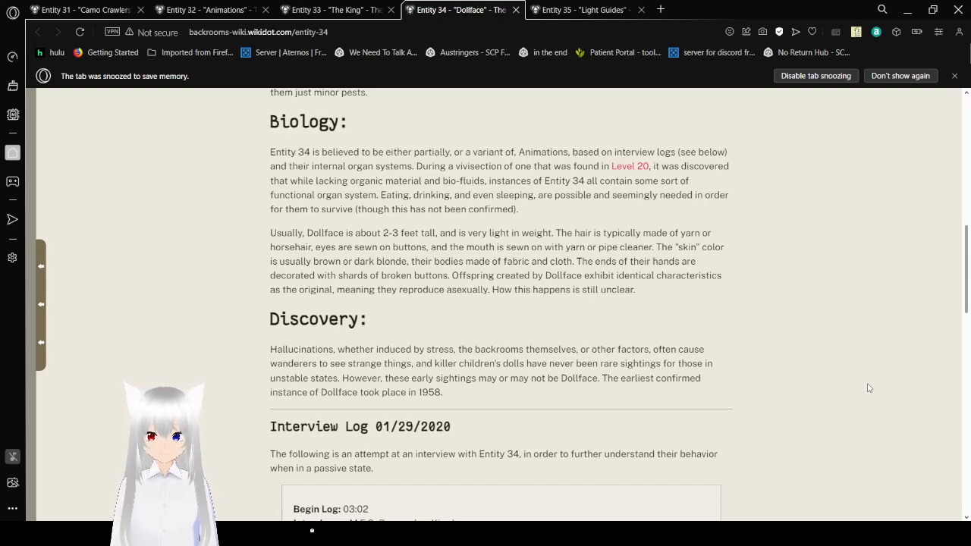
Scroll through the first half of the Dollface Interview Log 01/29/2020
scroll("down", 3)
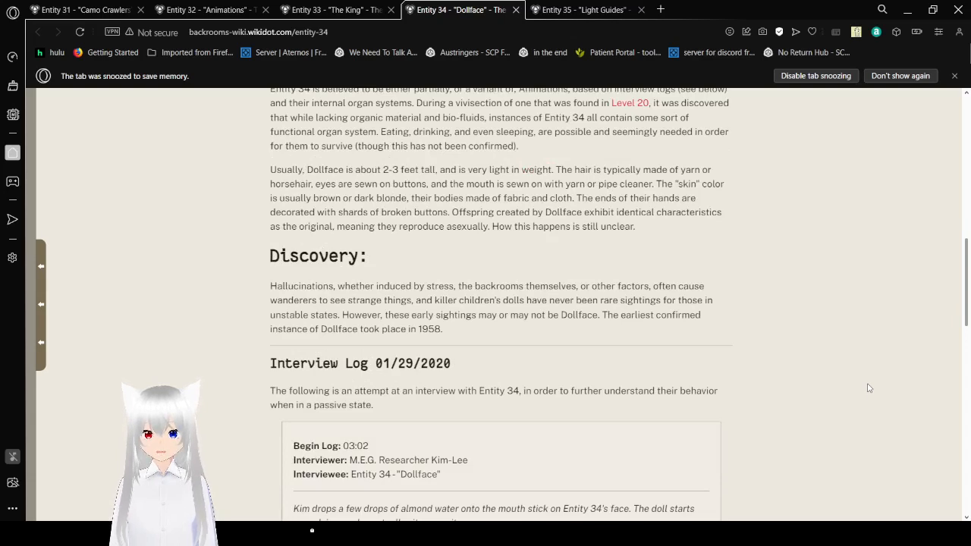
scroll("down", 3)
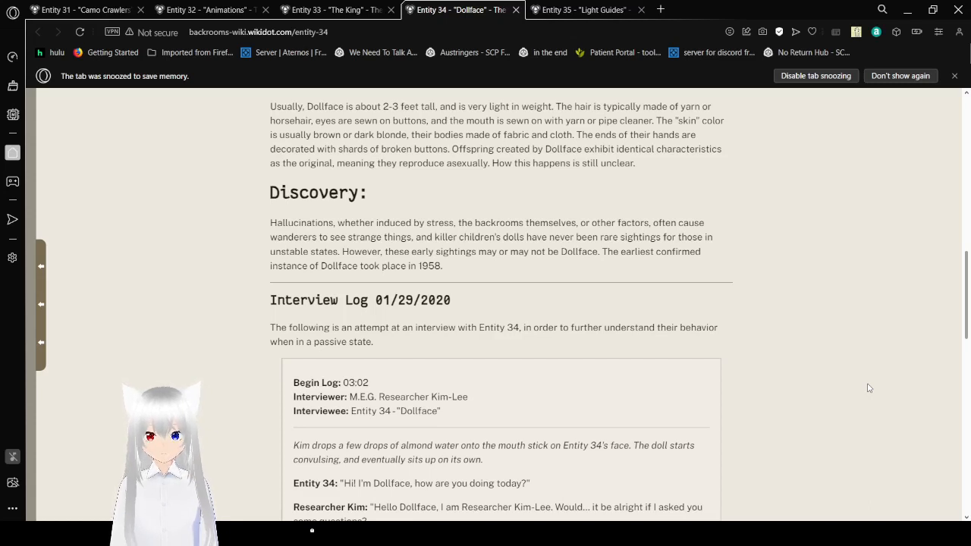
scroll("down", 3)
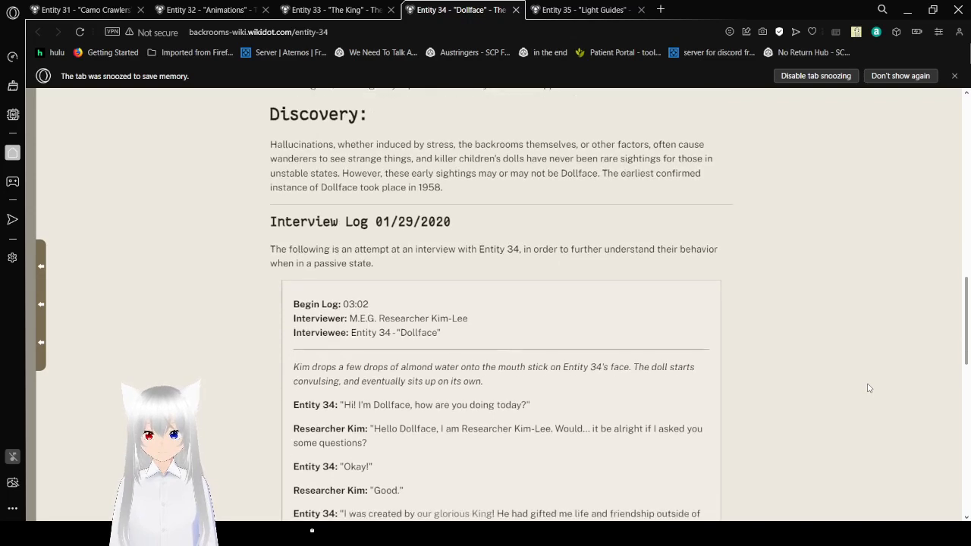
scroll("up", 3)
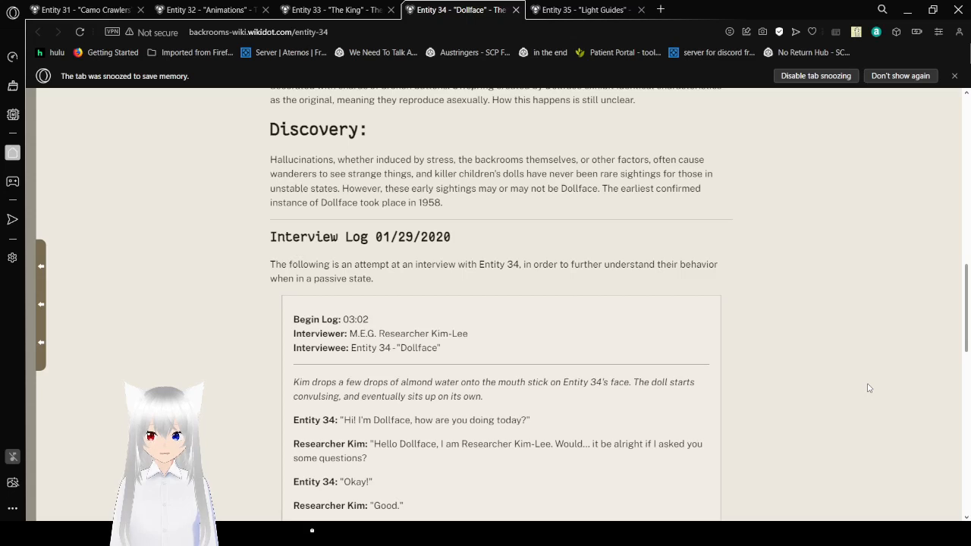
scroll("down", 3)
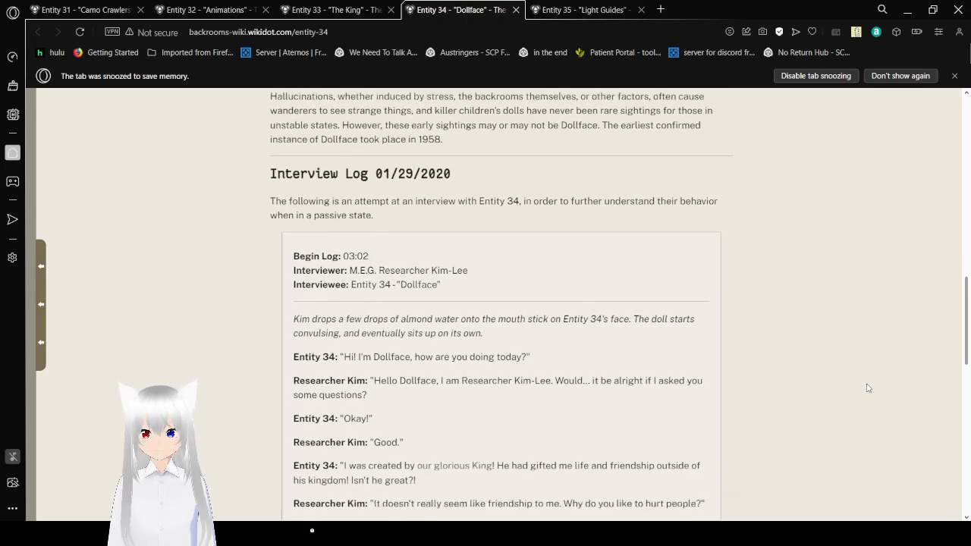
Continue the interview log down to its Summary line and end log
scroll("down", 3)
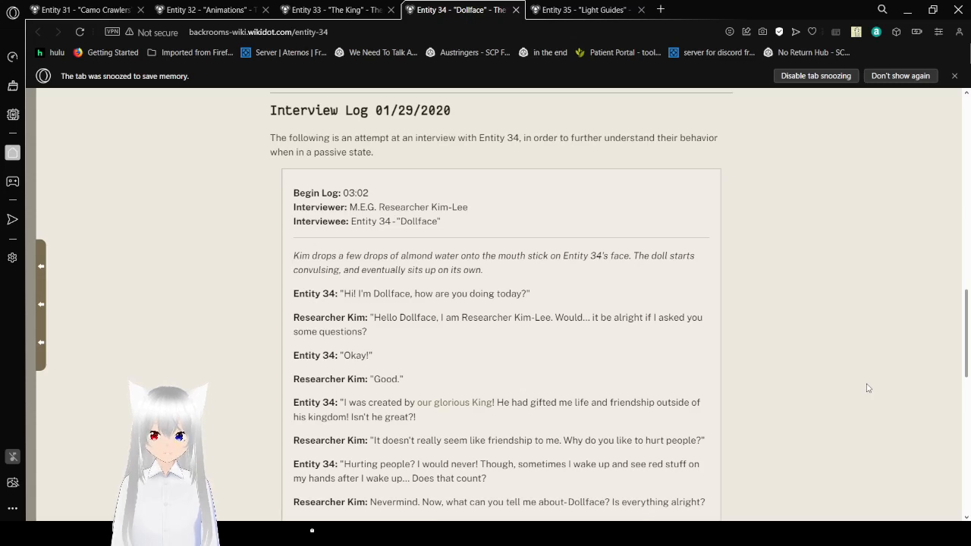
scroll("down", 3)
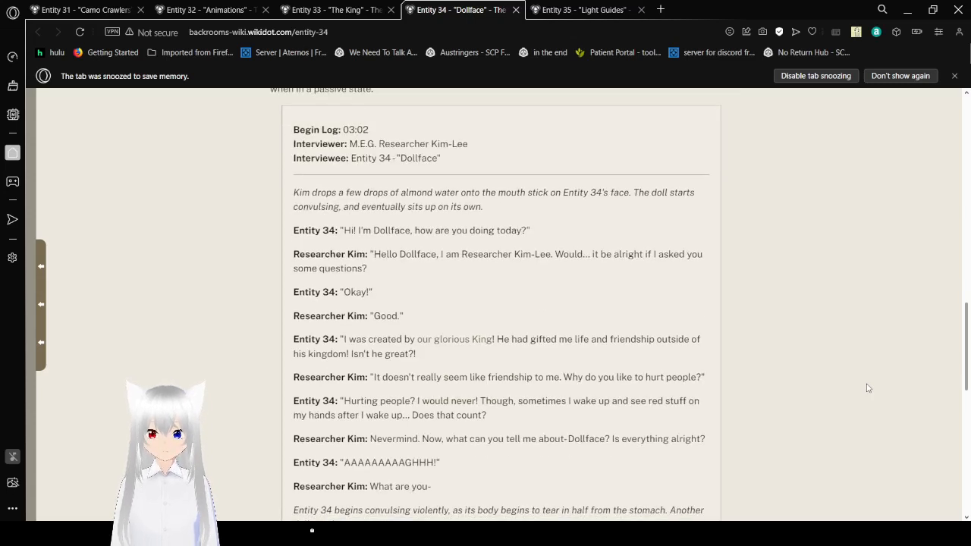
scroll("down", 3)
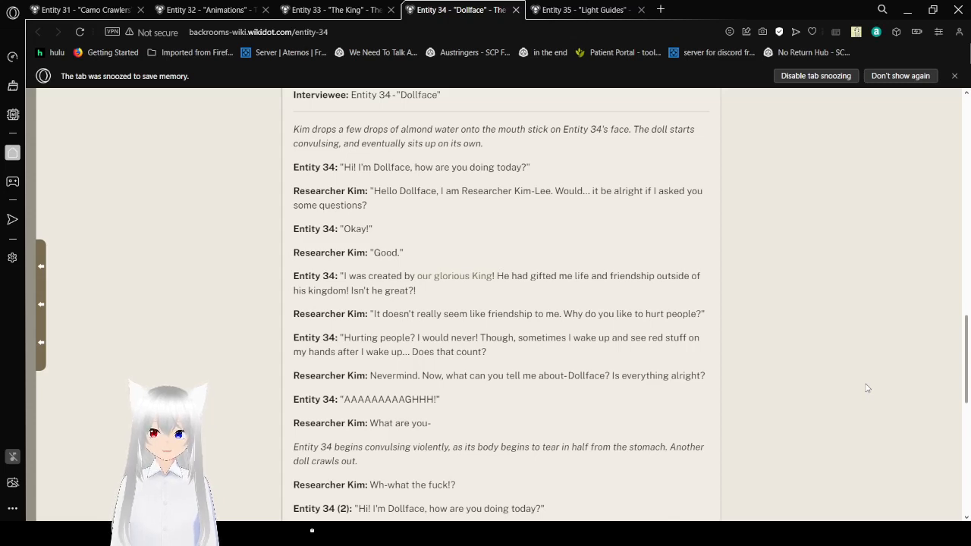
scroll("down", 3)
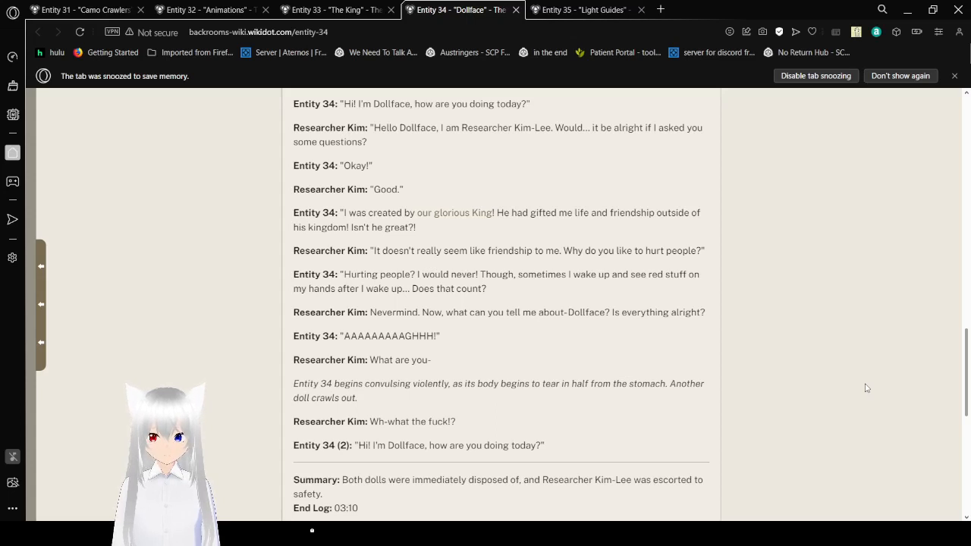
Scroll past the interview log through the Do's and Don'ts lists to the page footer links
scroll("down", 3)
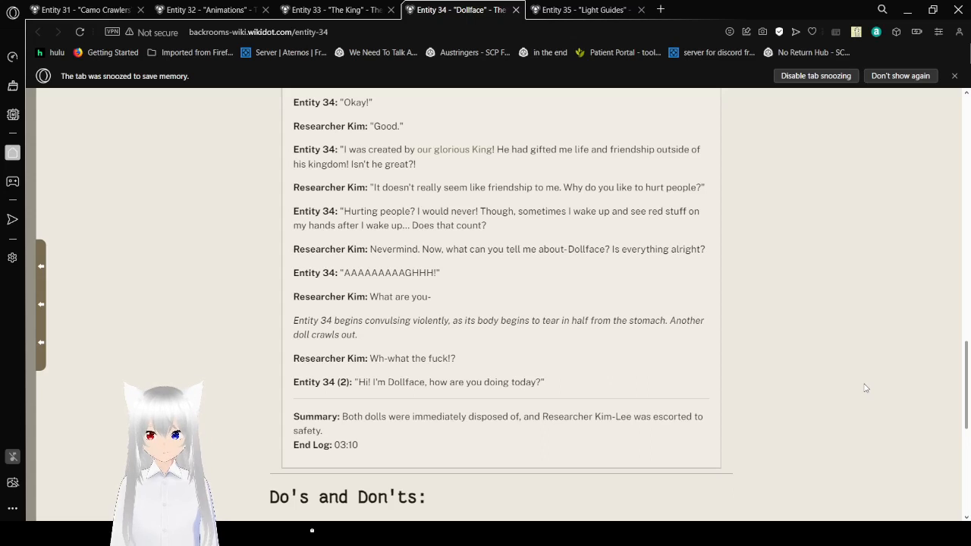
scroll("down", 3)
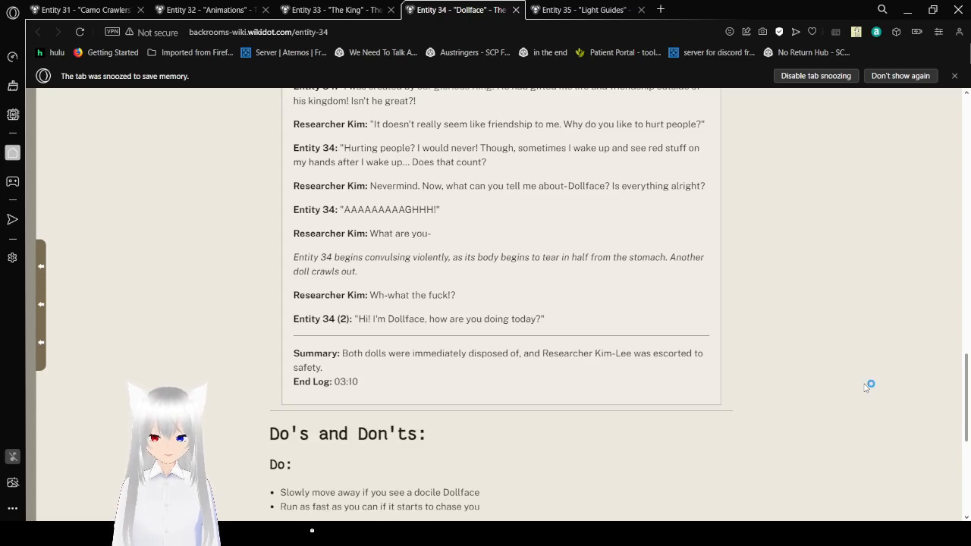
mouse_move(866, 389)
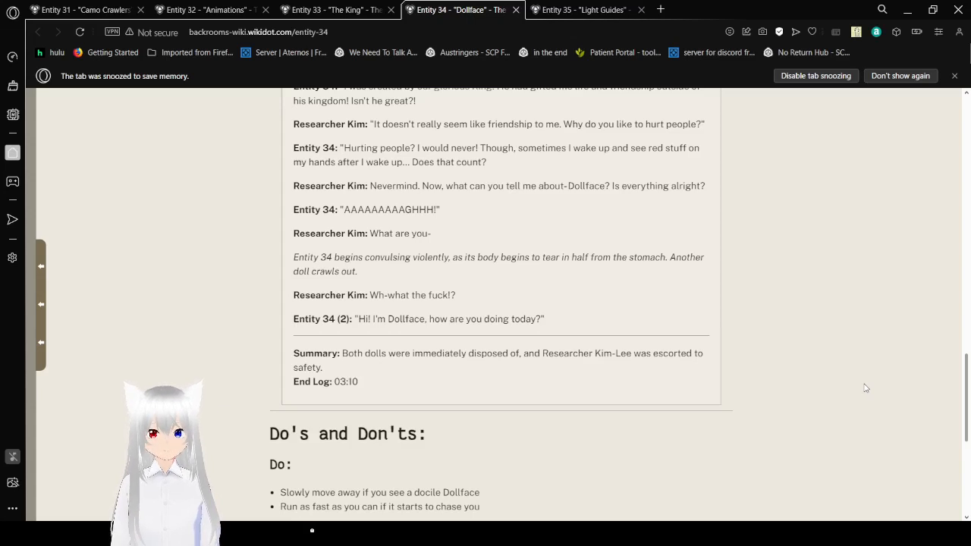
scroll("down", 3)
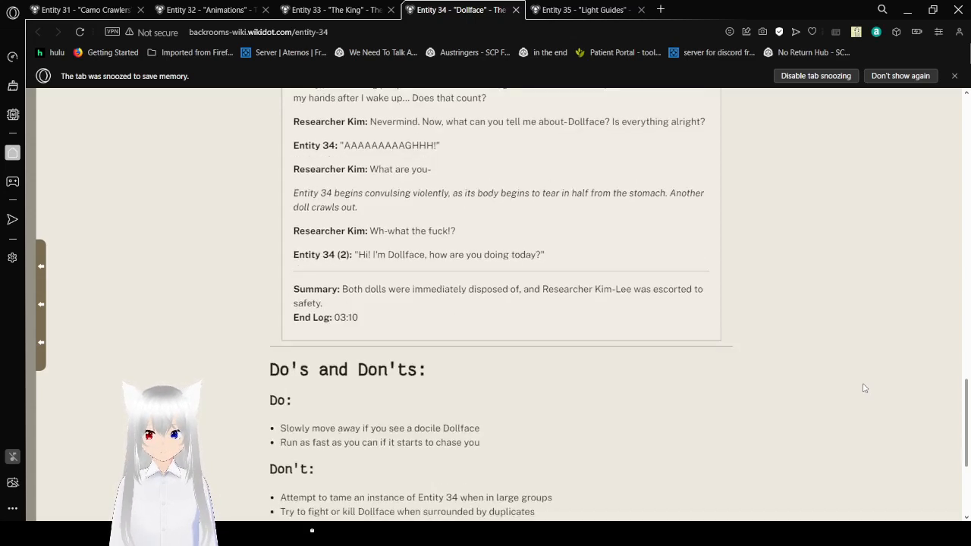
scroll("down", 3)
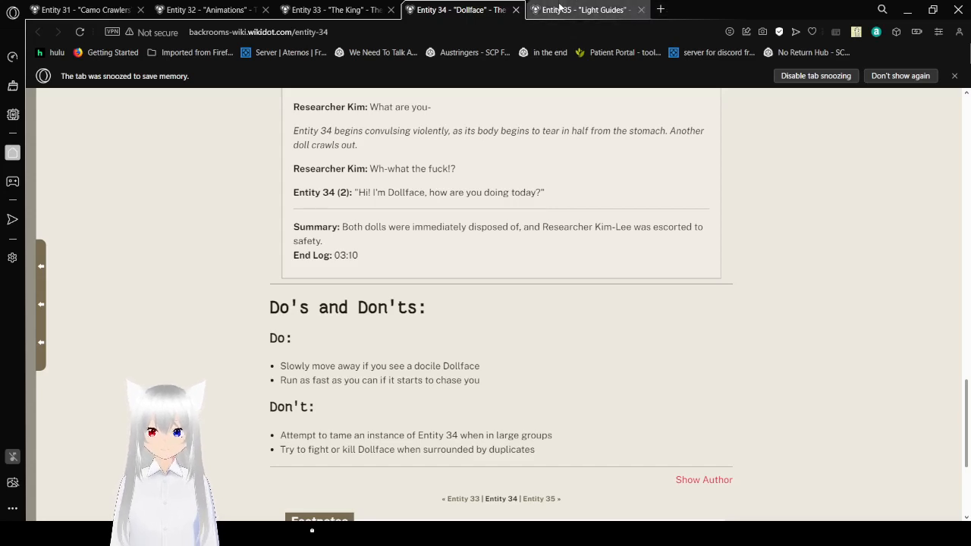
Switch to the Entity 35 'Light Guides' tab and read its overview into Description and Behaviors
left_click(579, 9)
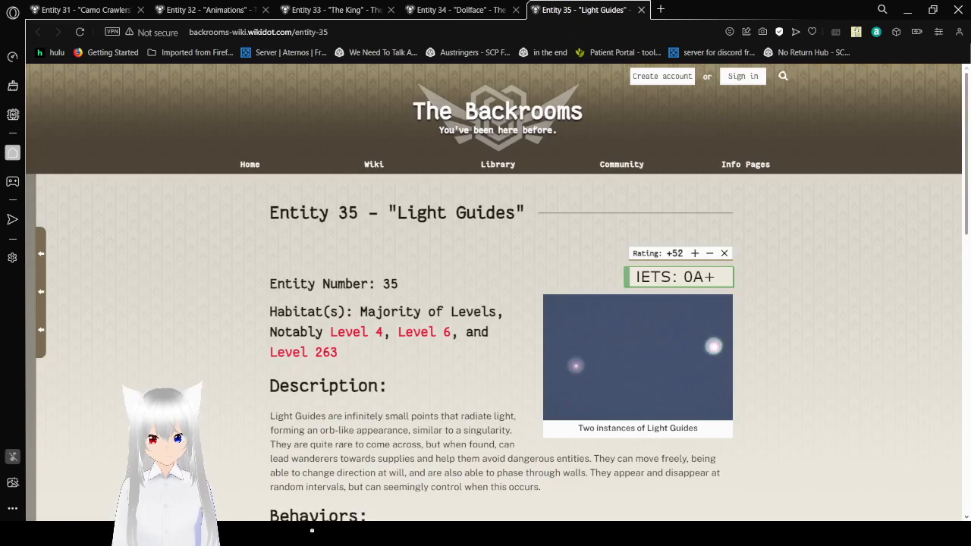
mouse_move(756, 413)
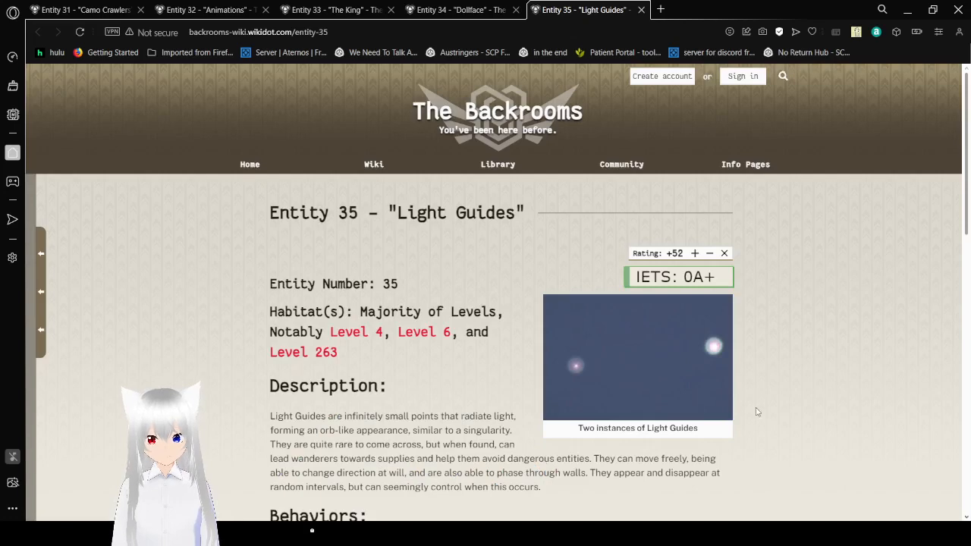
scroll("down", 3)
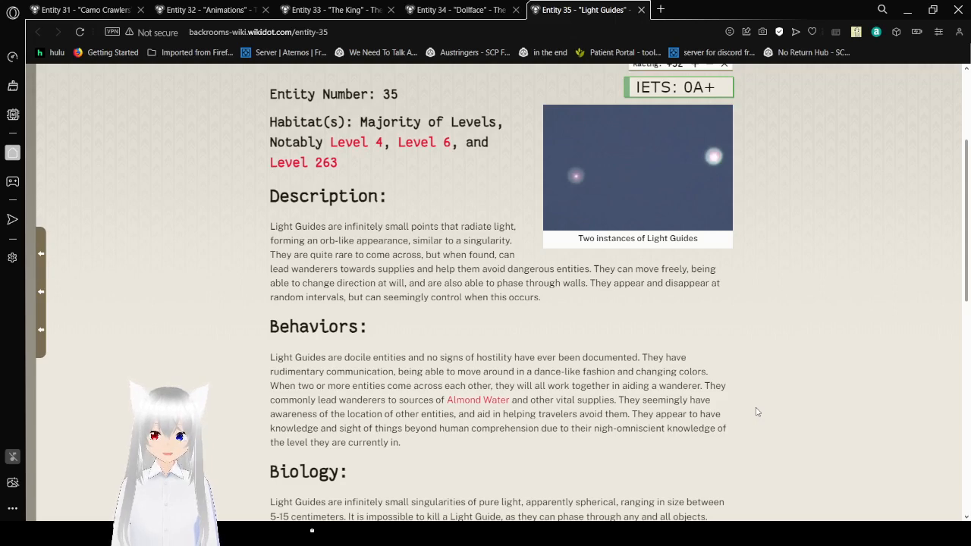
Scroll through Biology, Discovery, the Level 2 notebook page and Do's and Don'ts to the article's end
scroll("down", 3)
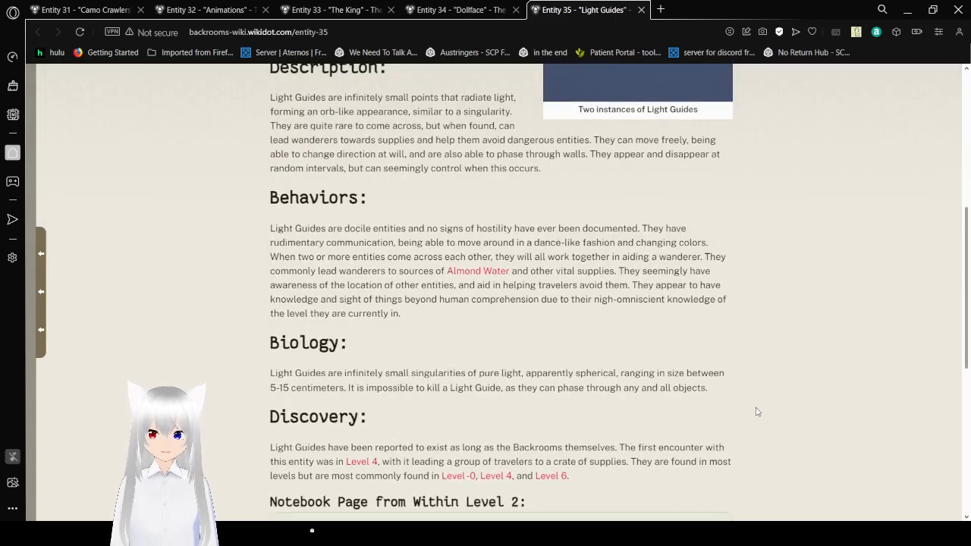
scroll("down", 3)
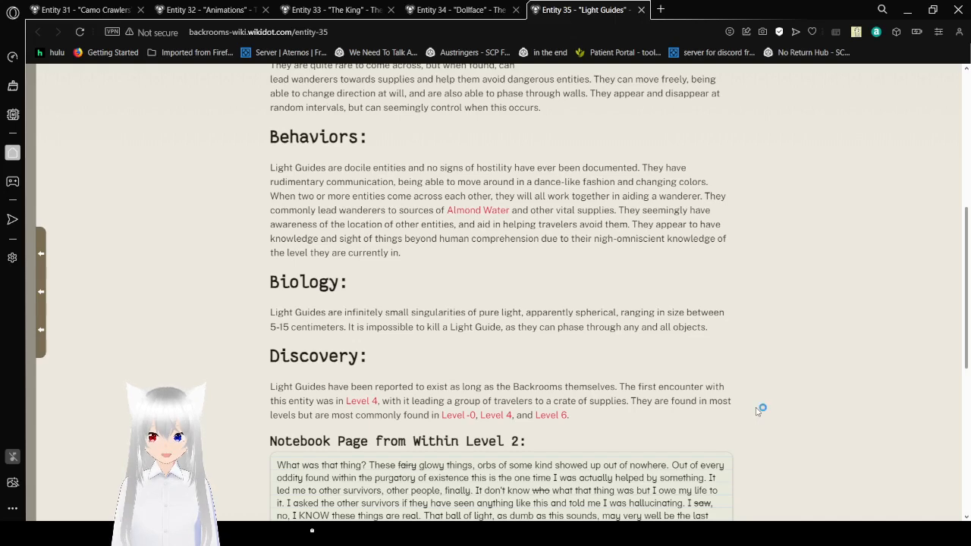
scroll("down", 3)
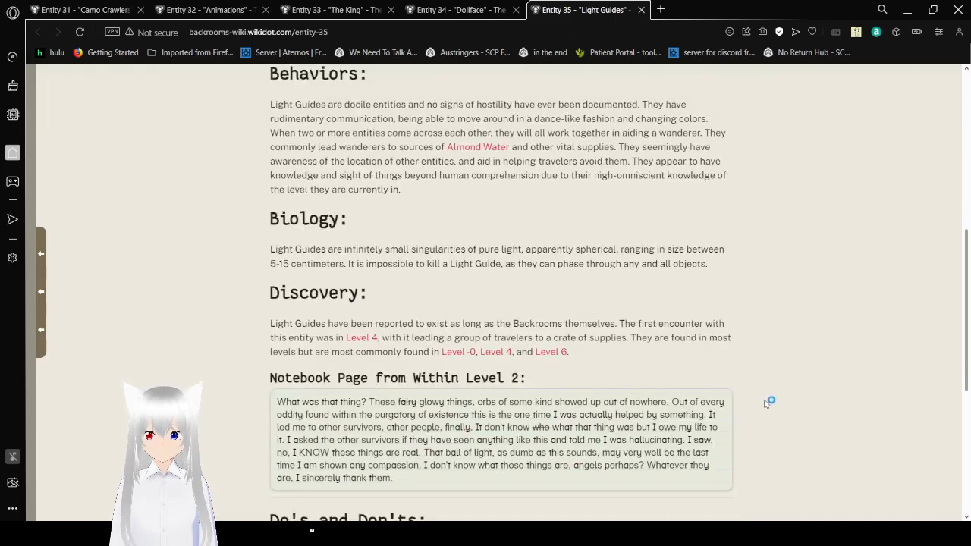
scroll("down", 3)
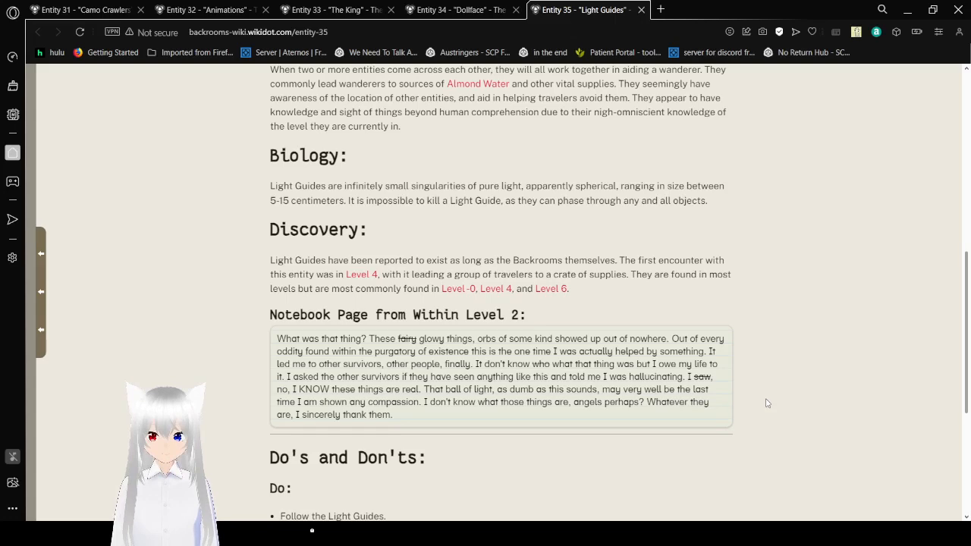
scroll("down", 3)
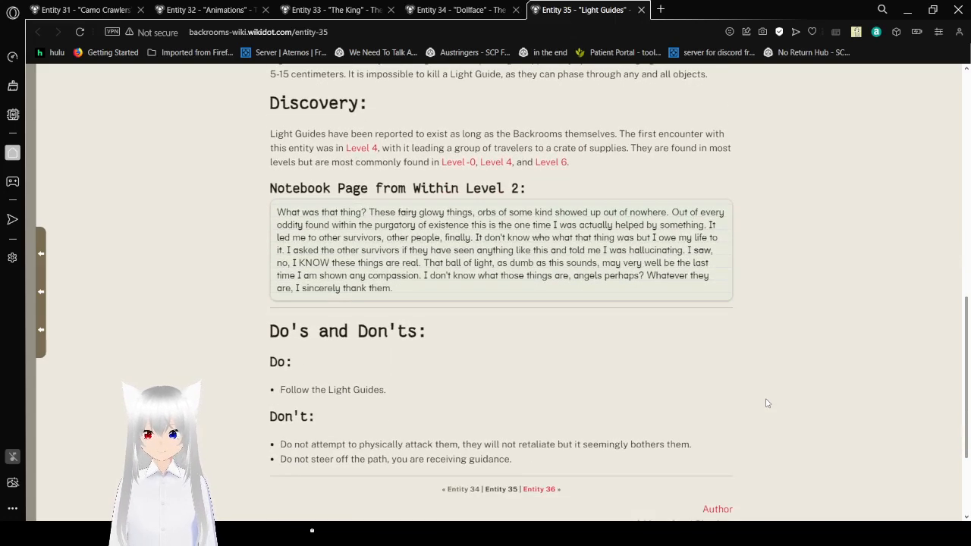